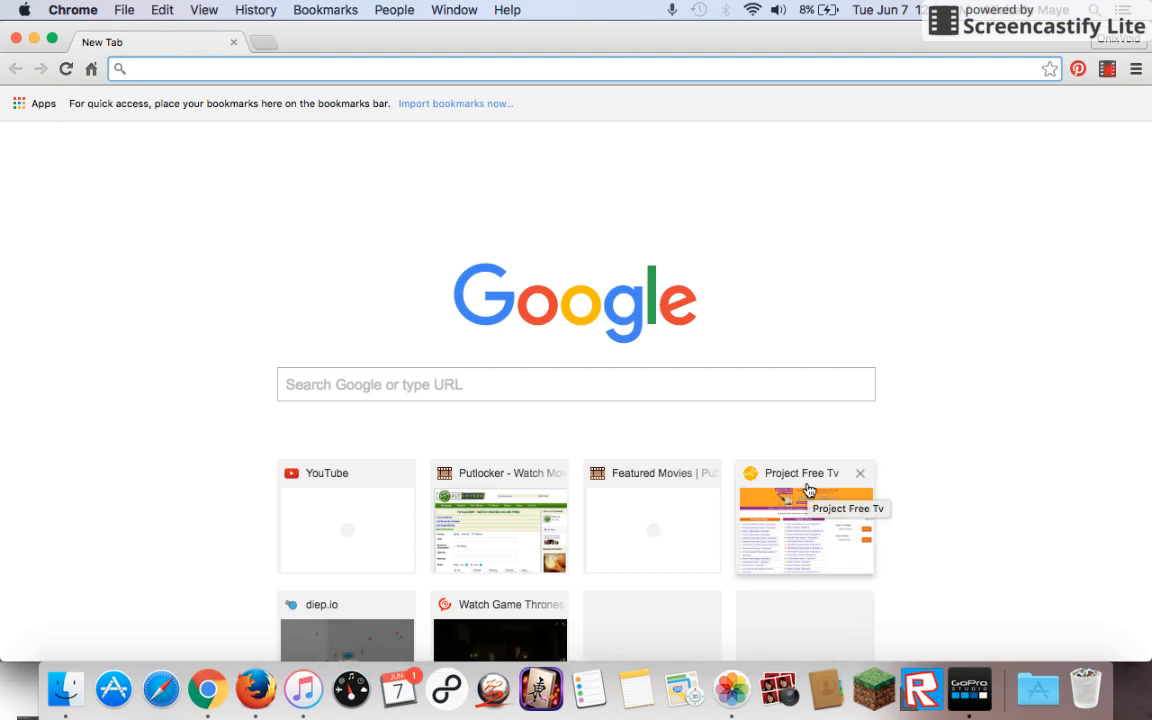
pyautogui.moveTo(808, 648)
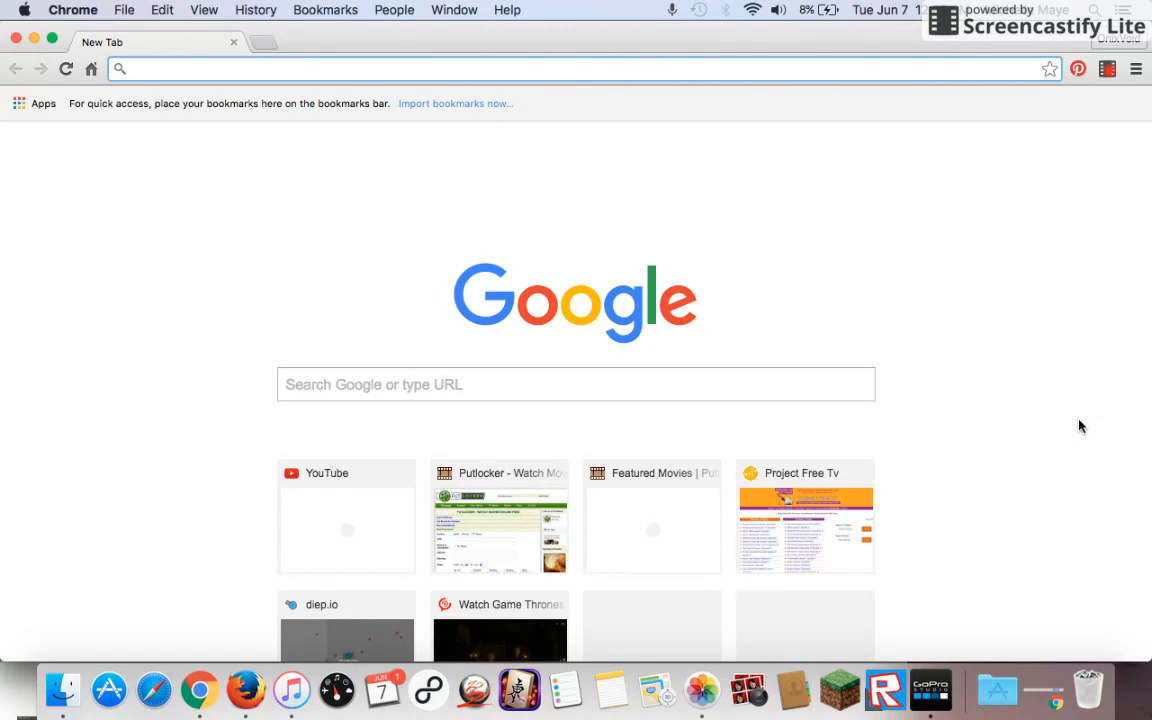
# Search Google for 'live subscriber count'.
pyautogui.click(300, 68)
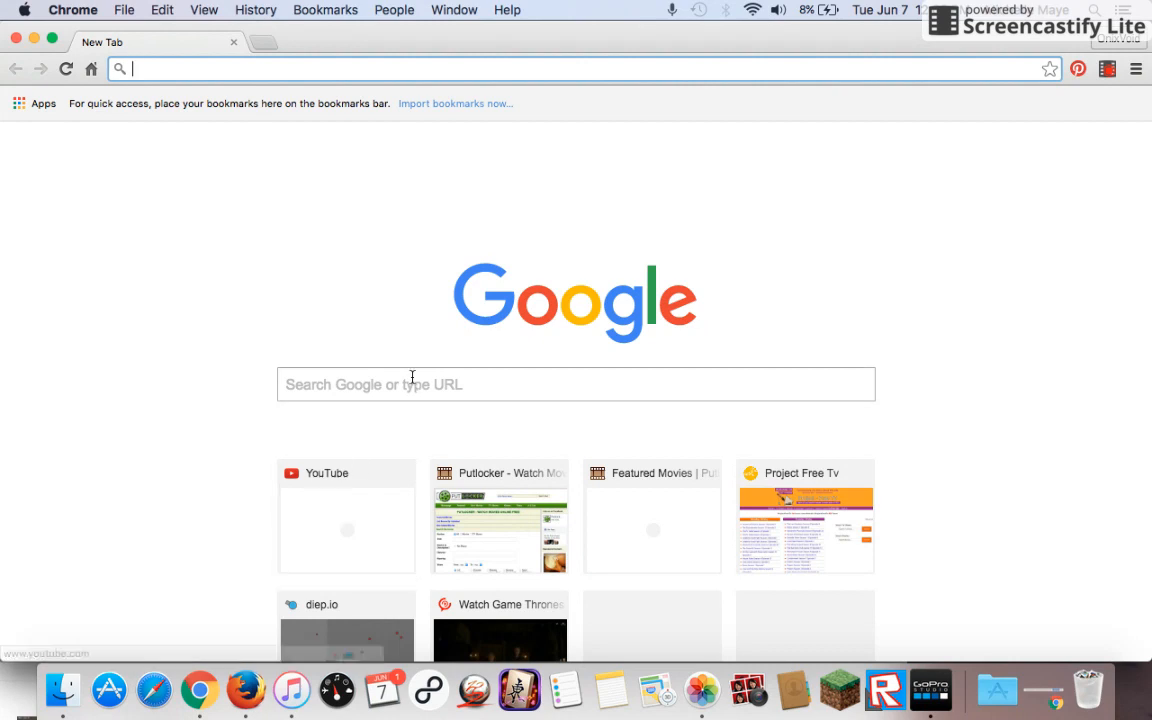
pyautogui.click(575, 384)
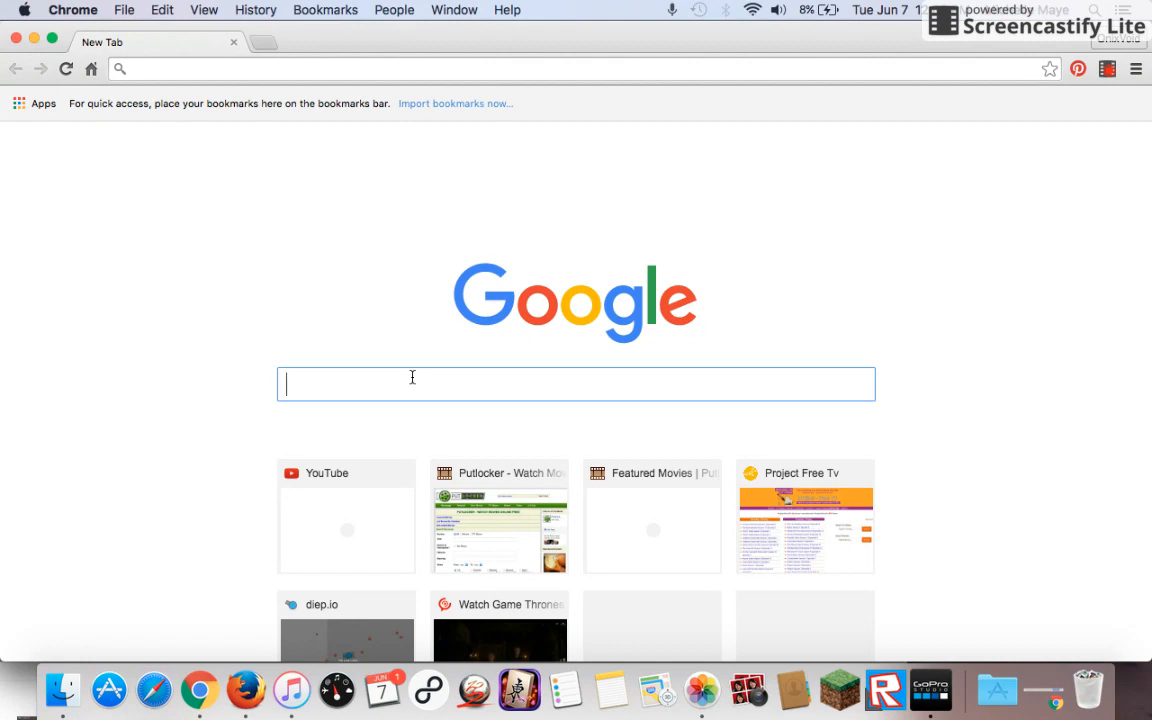
pyautogui.write('live subscriber count')
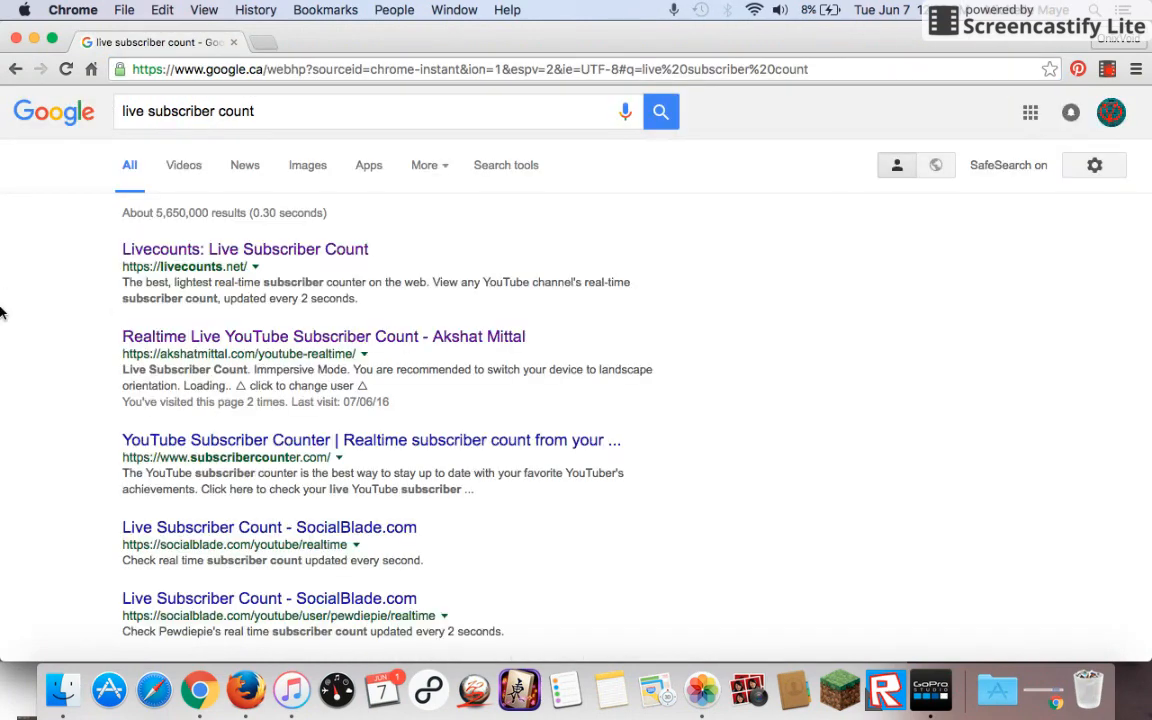
pyautogui.moveTo(290, 332)
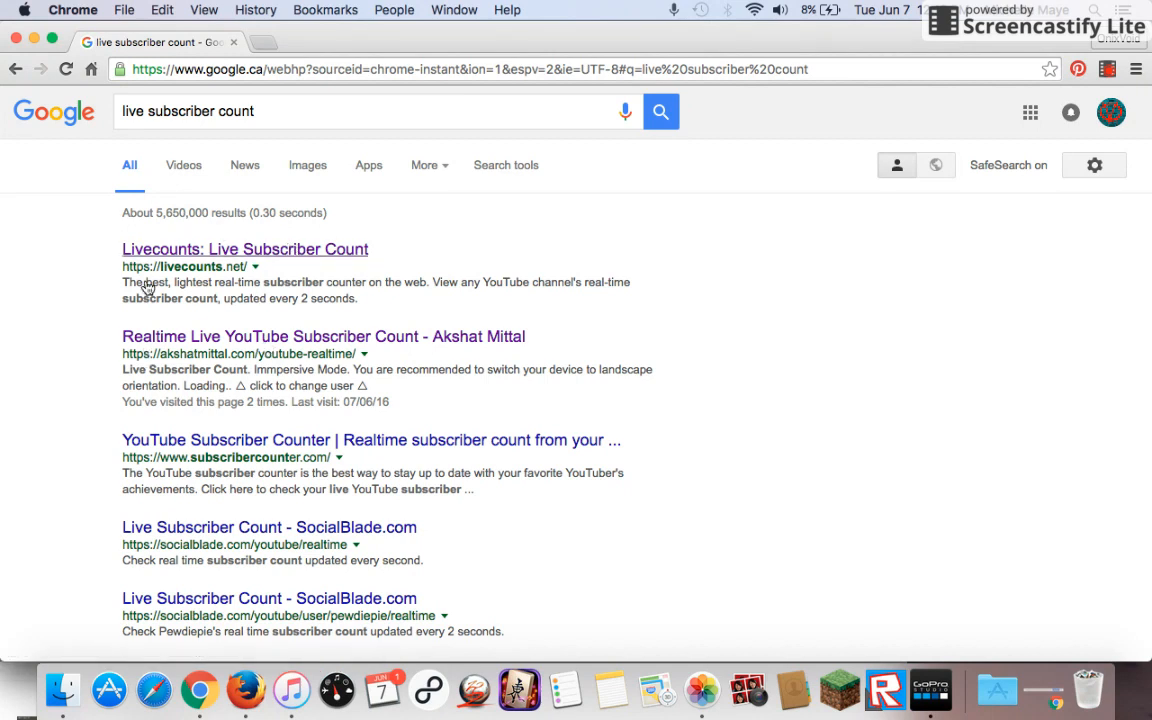
pyautogui.moveTo(252, 259)
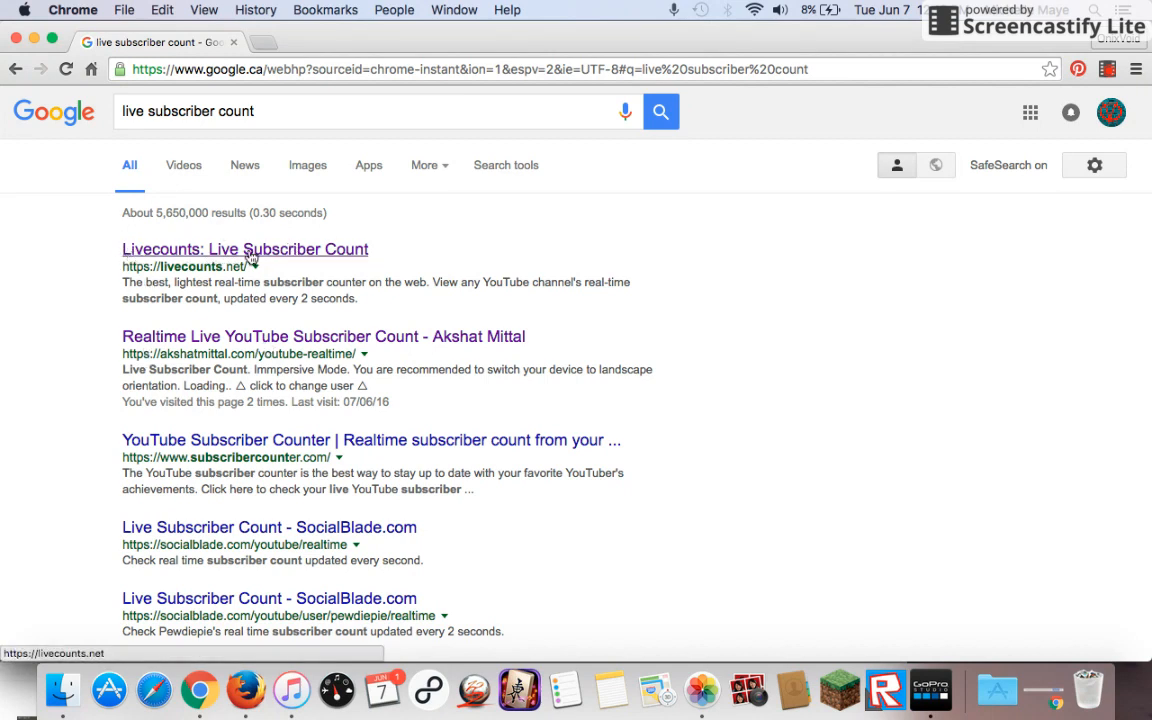
pyautogui.moveTo(368, 251)
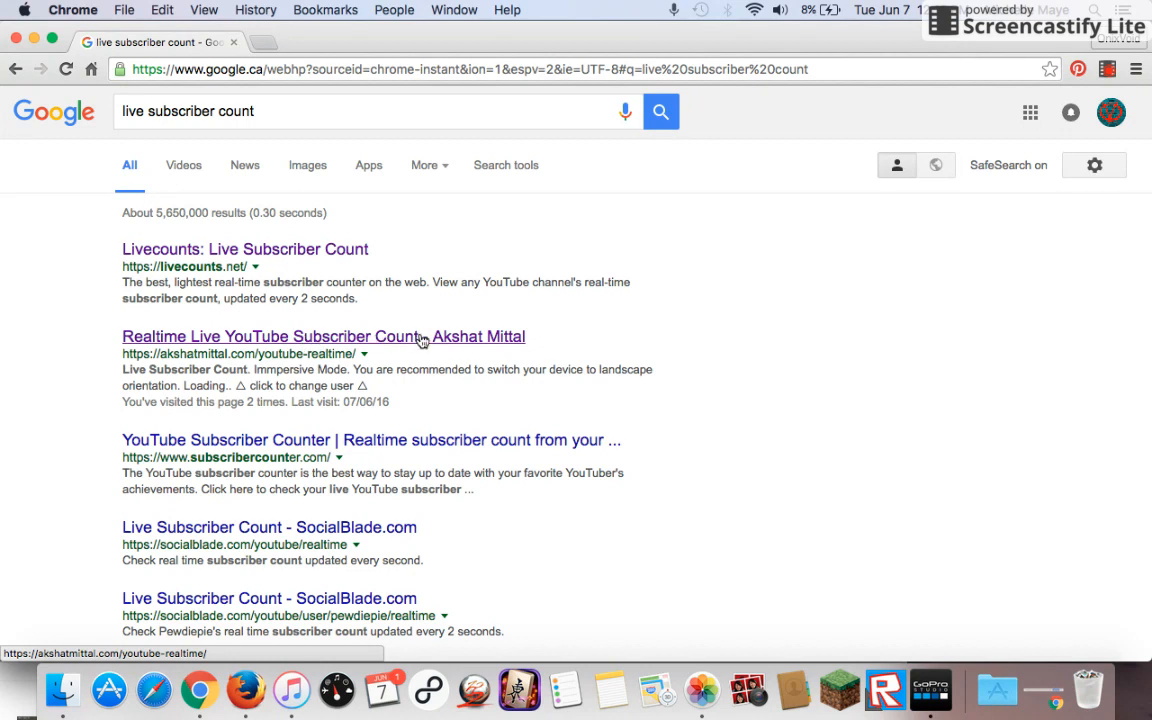
pyautogui.moveTo(490, 349)
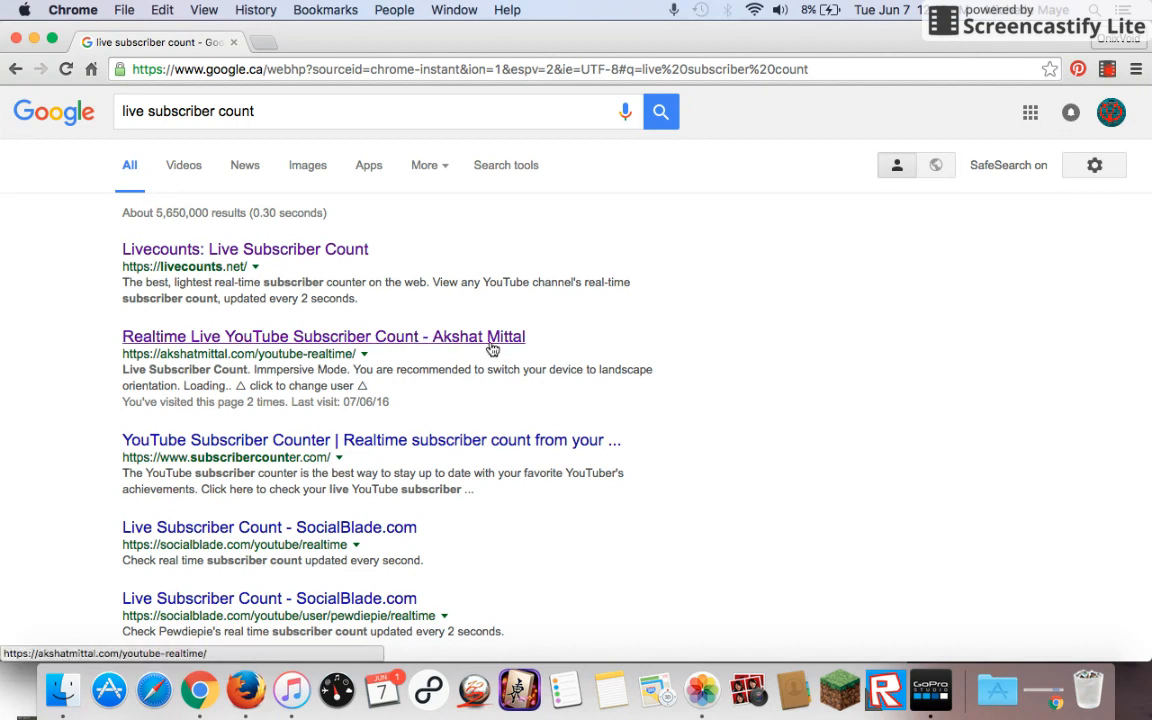
# Open the Akshat Mittal realtime count result and leave immersive view on Smosh's count.
pyautogui.click(323, 336)
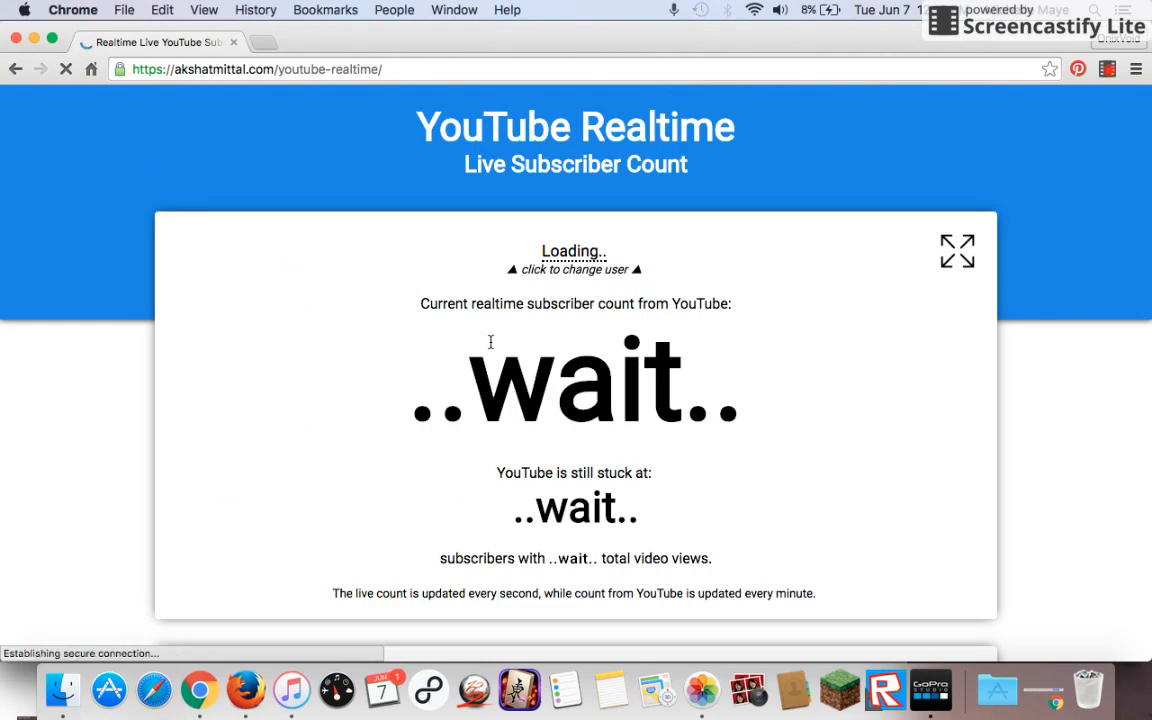
pyautogui.moveTo(450, 250)
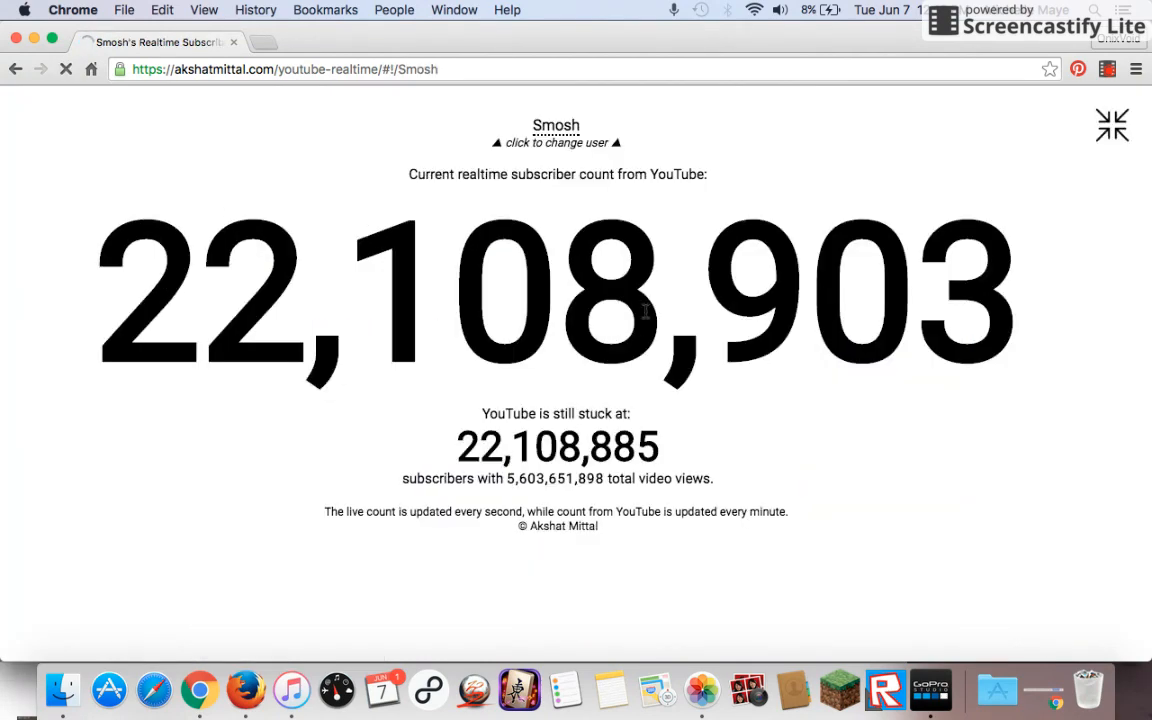
pyautogui.click(66, 69)
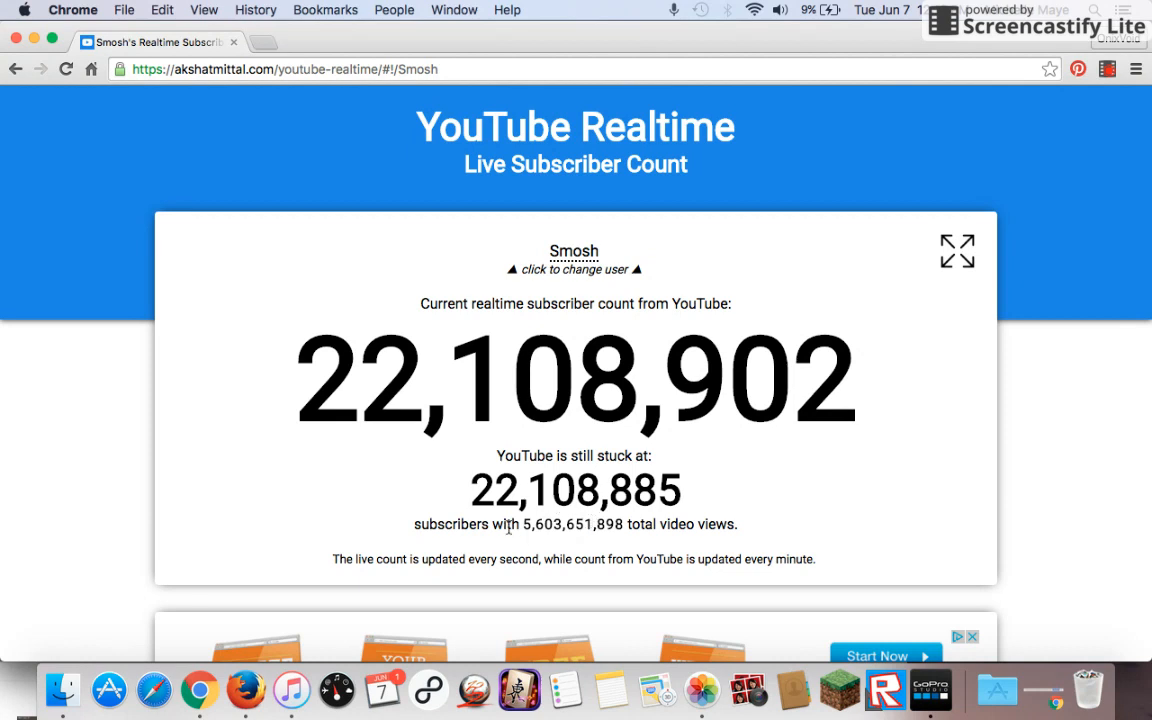
pyautogui.moveTo(522, 524); pyautogui.dragTo(737, 524)
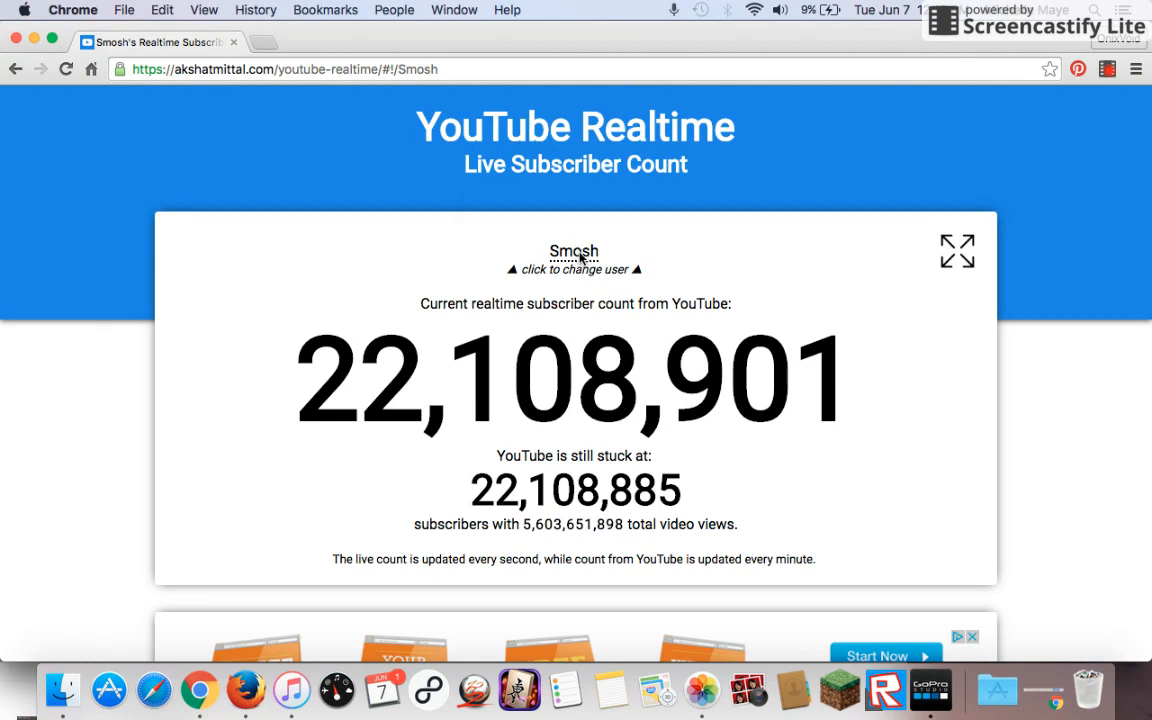
# Replace Smosh with 'faze ado' as the tracked user, bringing up FaZe Adapt.
pyautogui.click(574, 268)
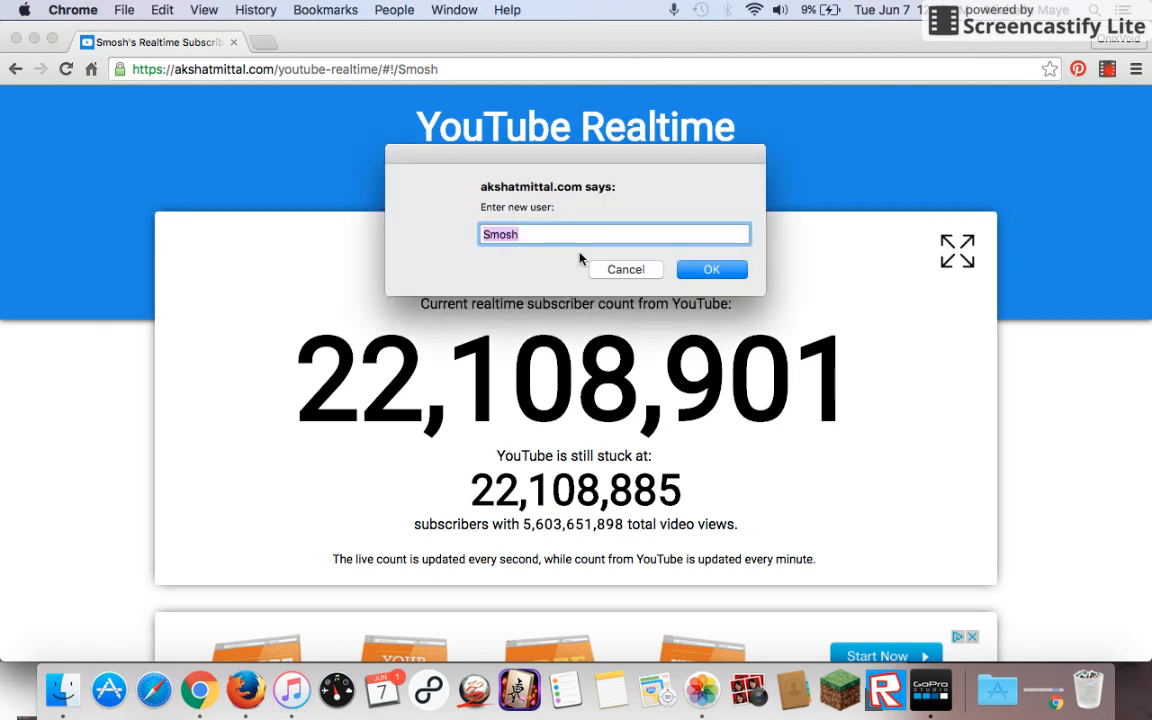
pyautogui.write('faze ado')
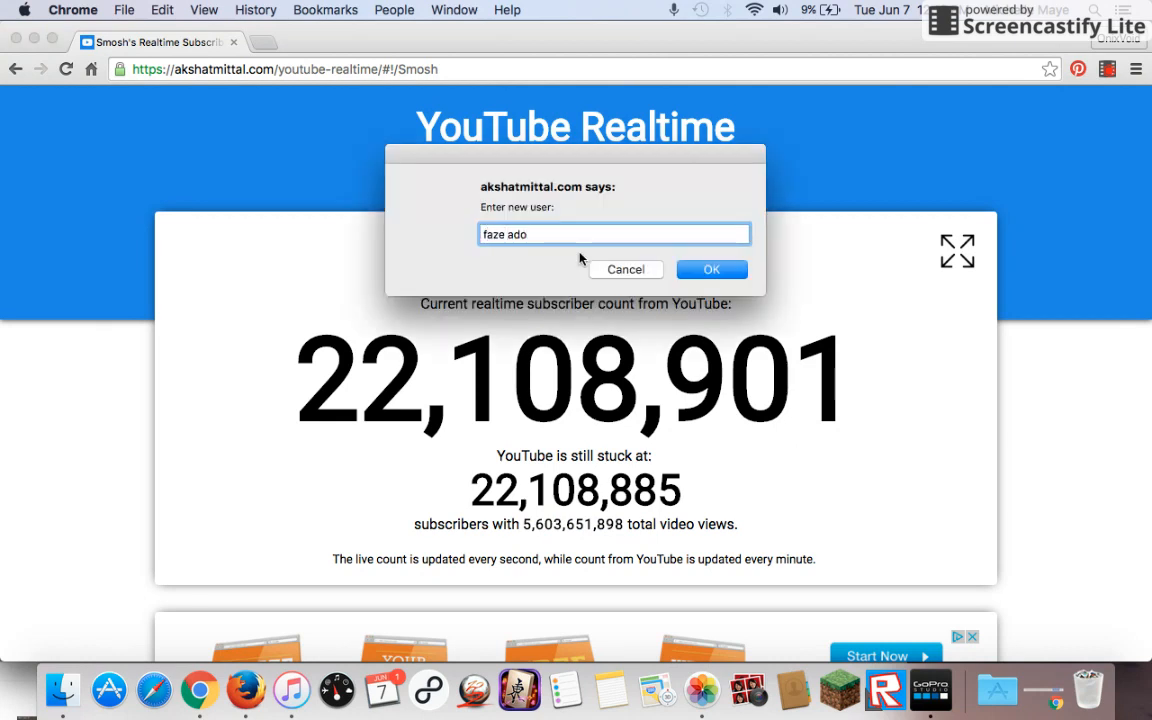
pyautogui.click(712, 269)
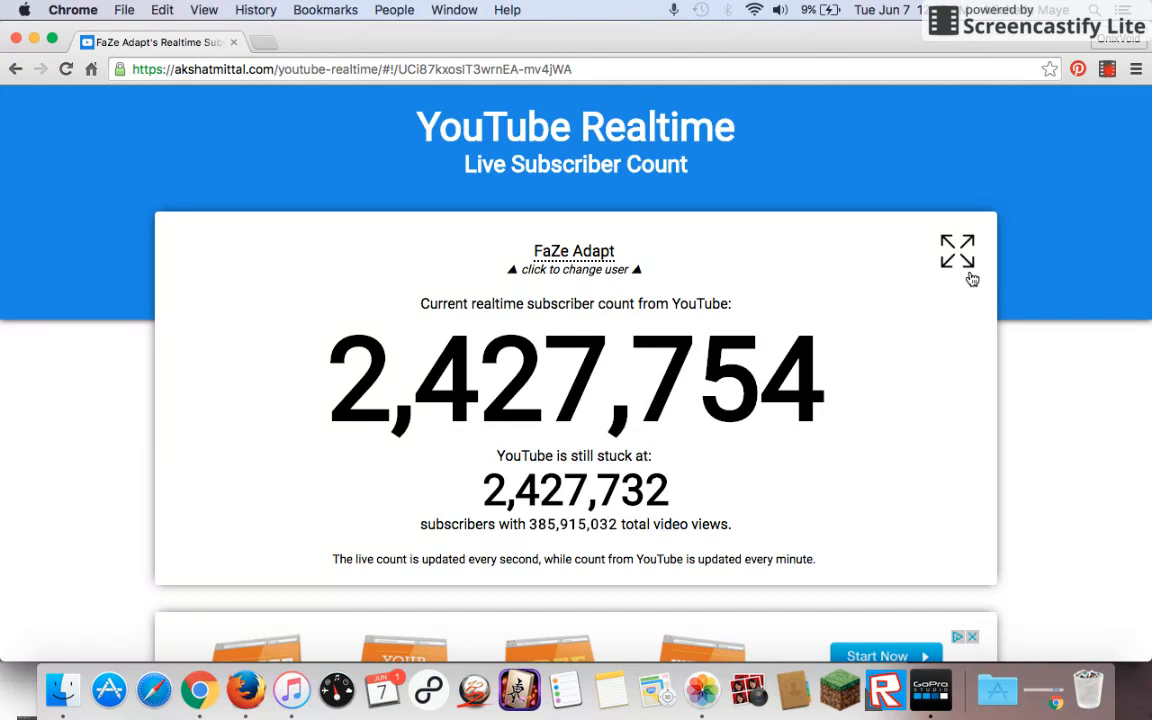
# Switch to immersive full-page view and change the tracked user to 'onixvoid'.
pyautogui.click(956, 250)
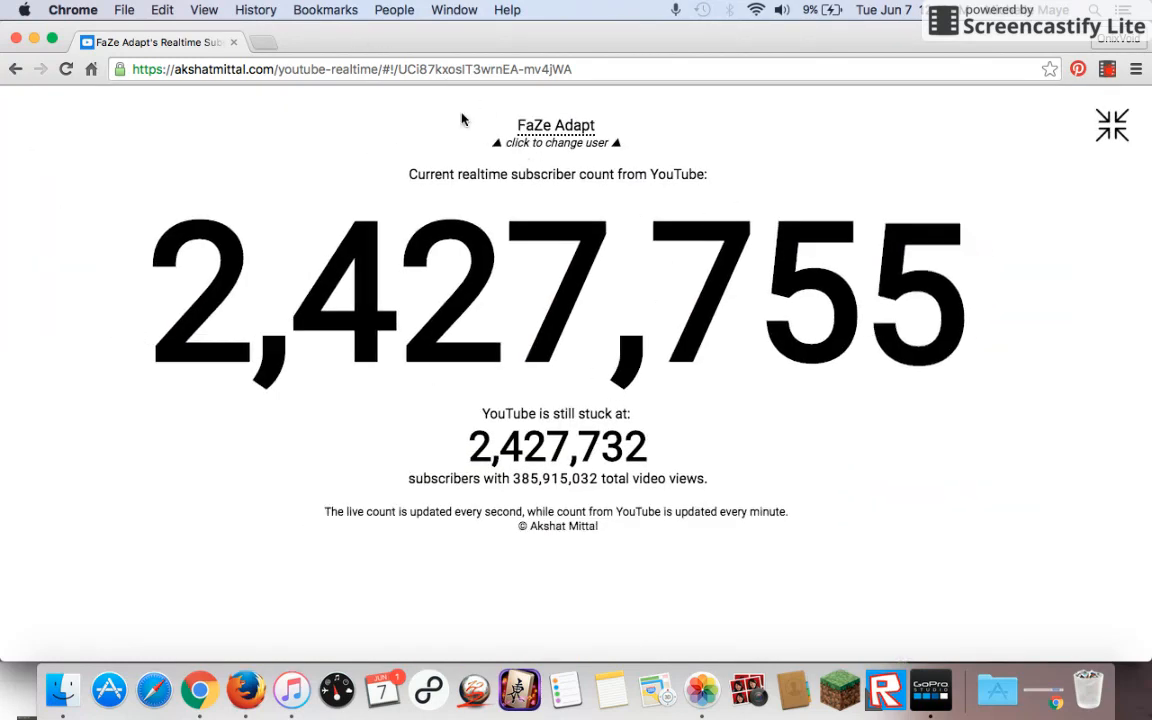
pyautogui.click(555, 142)
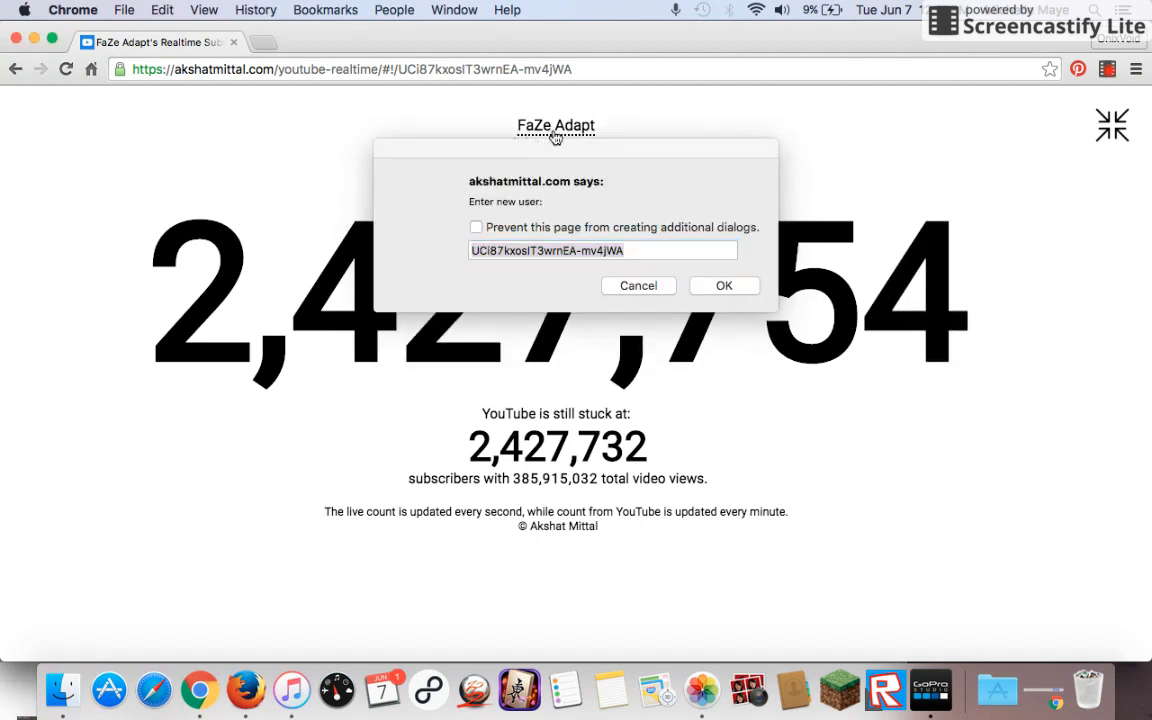
pyautogui.moveTo(543, 149)
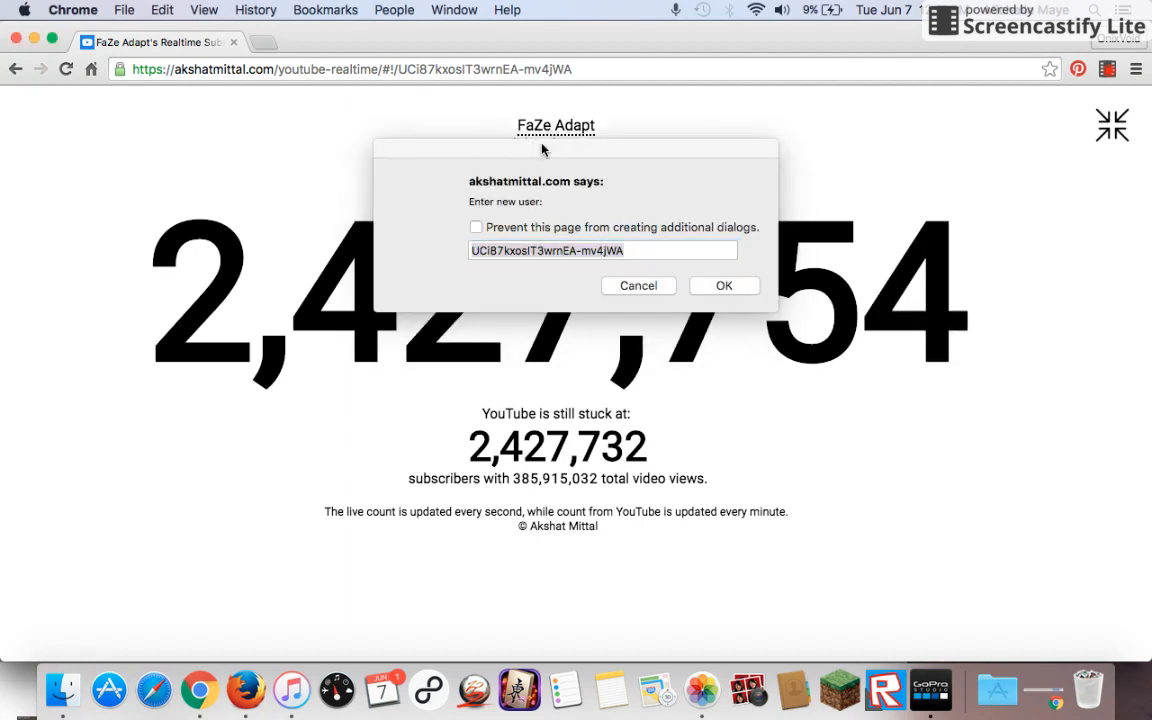
pyautogui.moveTo(637, 270)
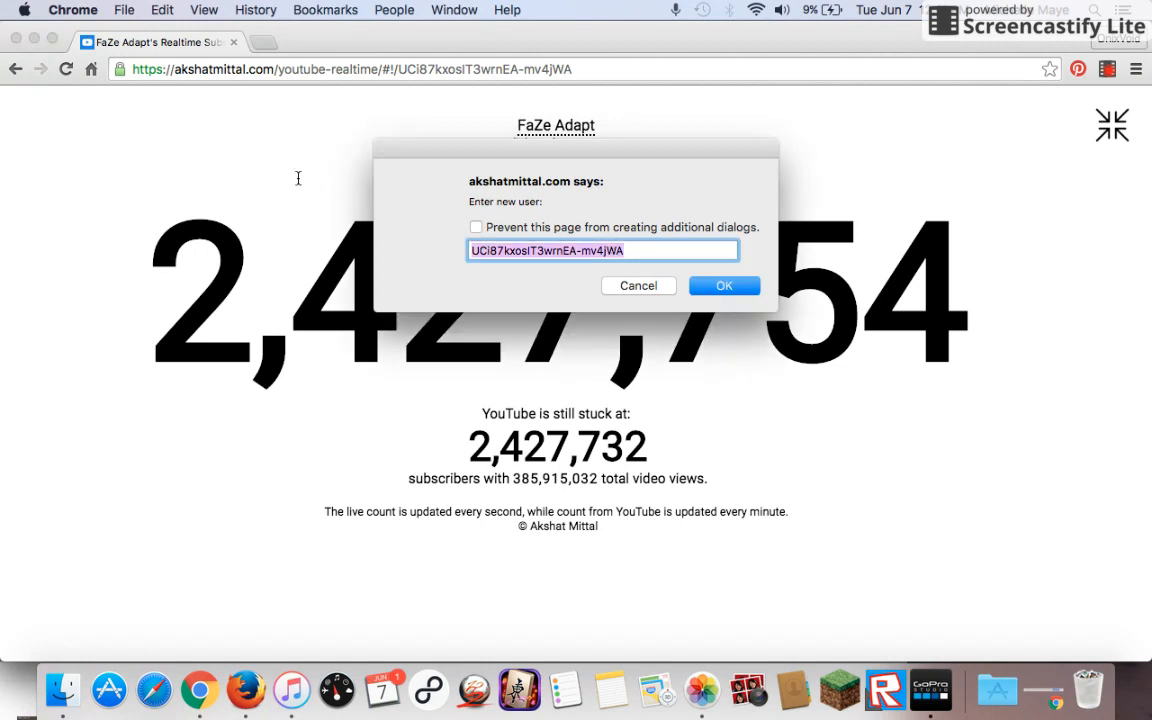
pyautogui.write('onixvoid')
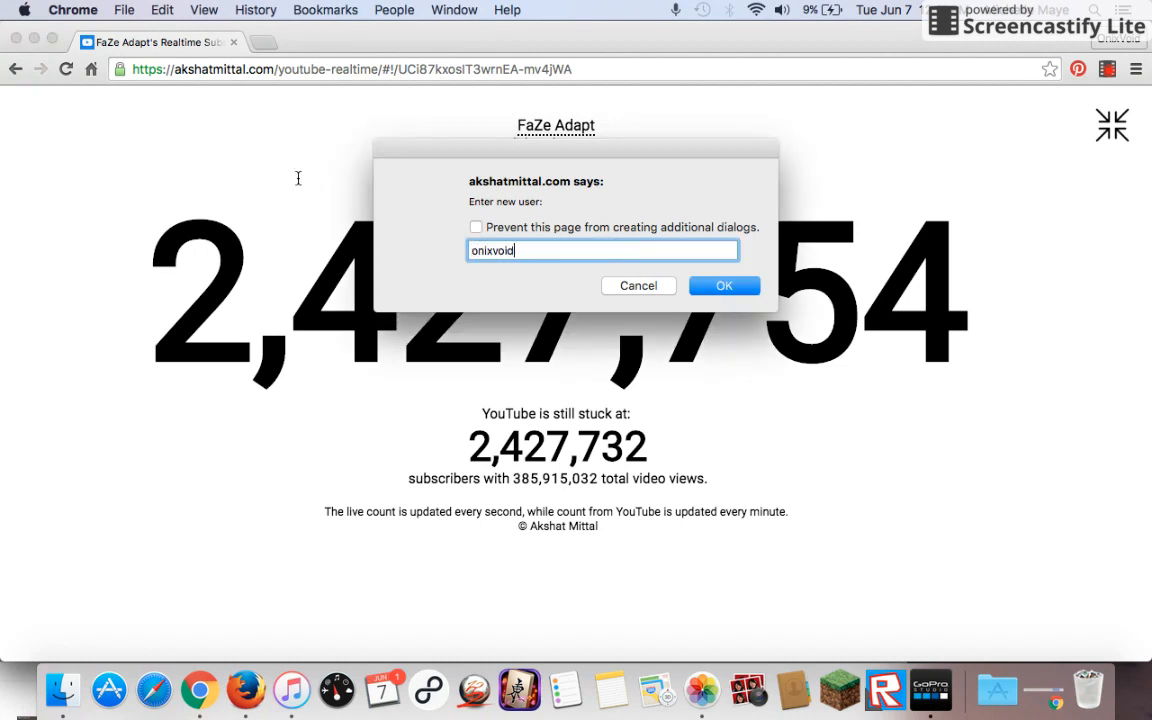
pyautogui.click(724, 285)
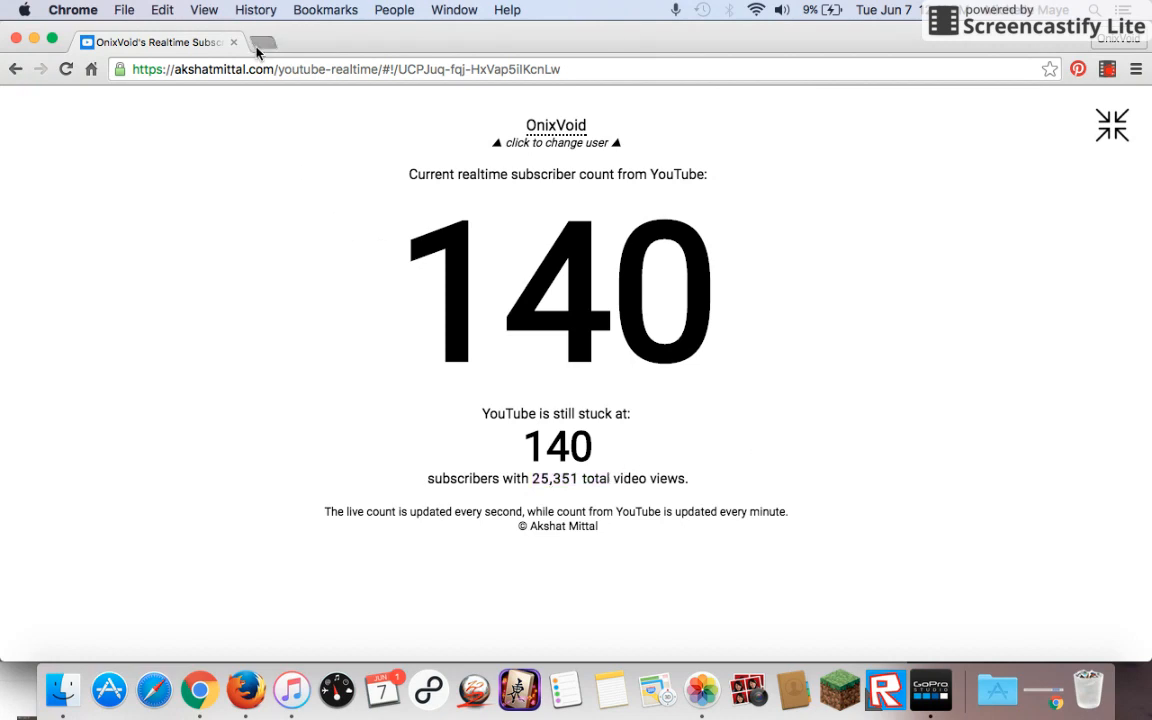
# In a new tab, go to your own YouTube channel page.
pyautogui.click(263, 42)
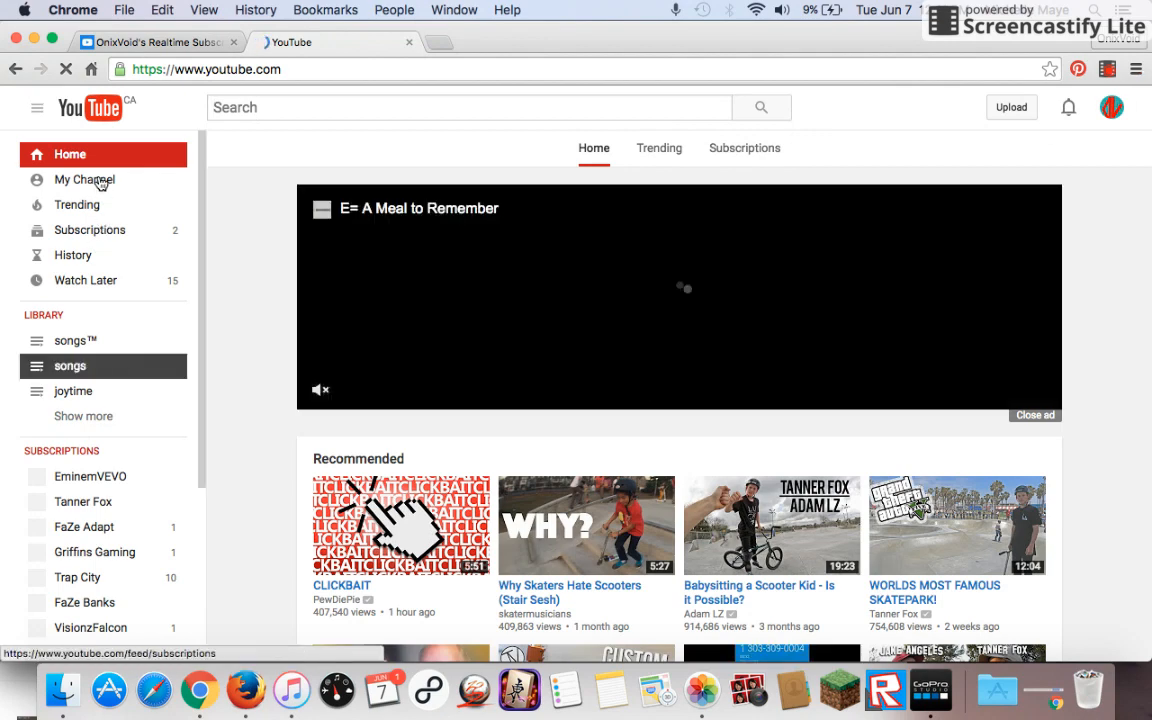
pyautogui.click(84, 179)
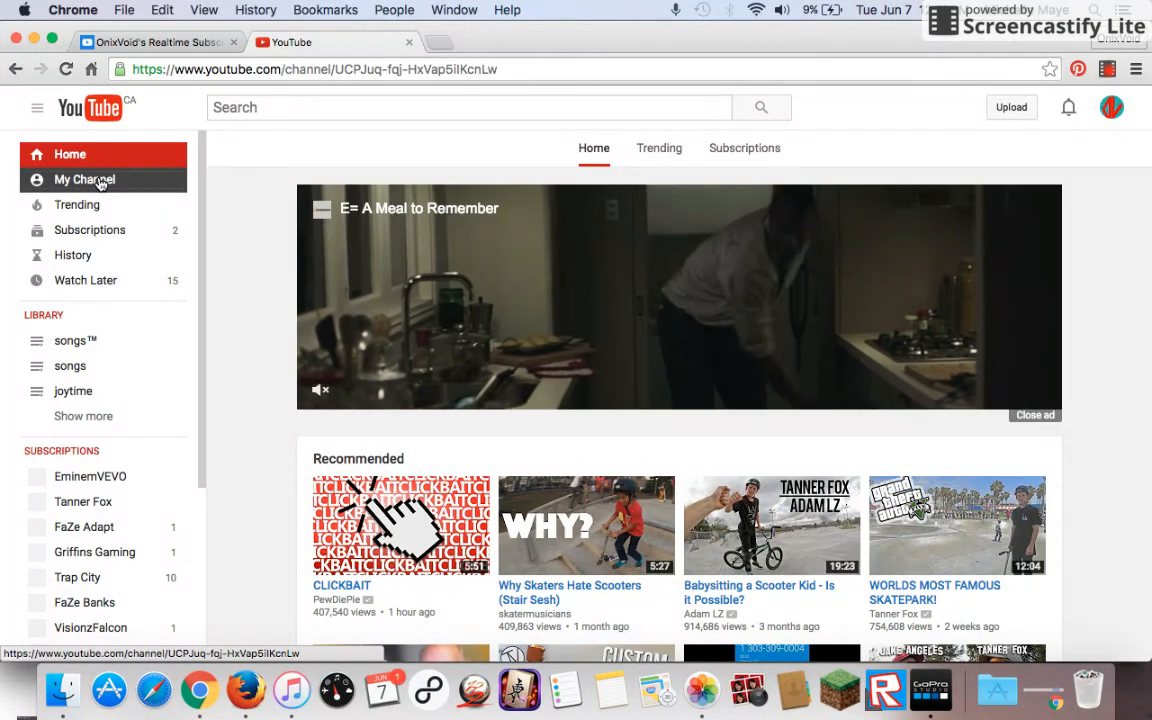
pyautogui.click(85, 179)
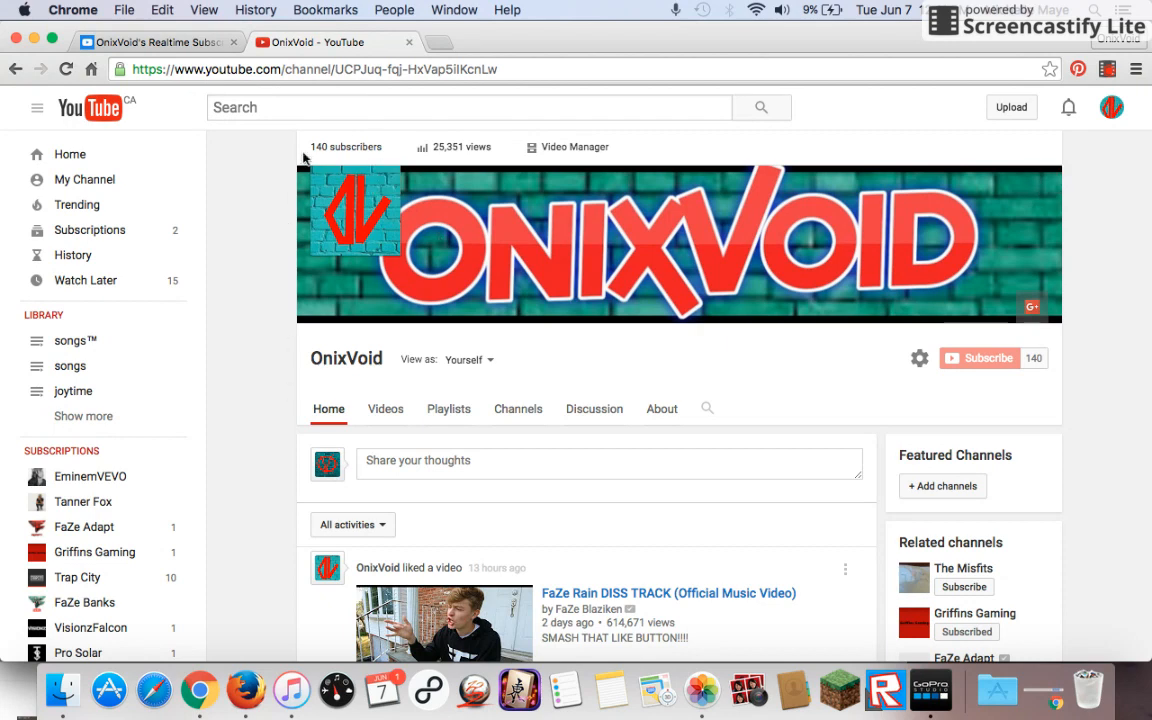
pyautogui.moveTo(348, 218)
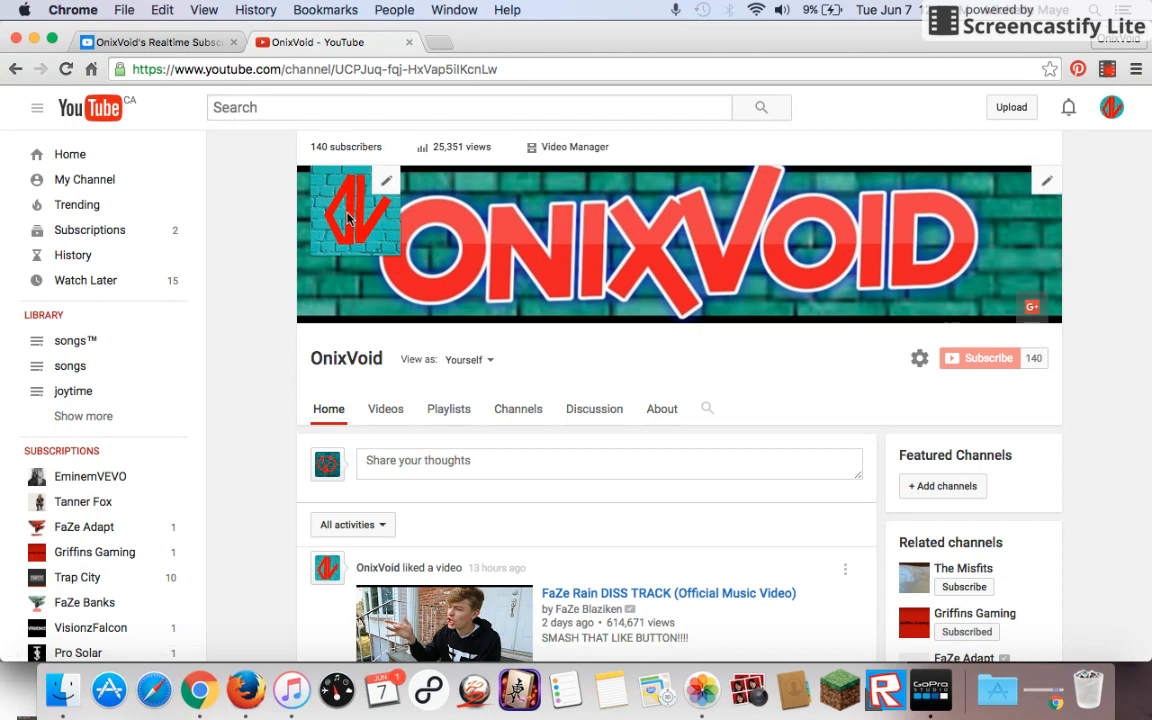
pyautogui.moveTo(335, 262)
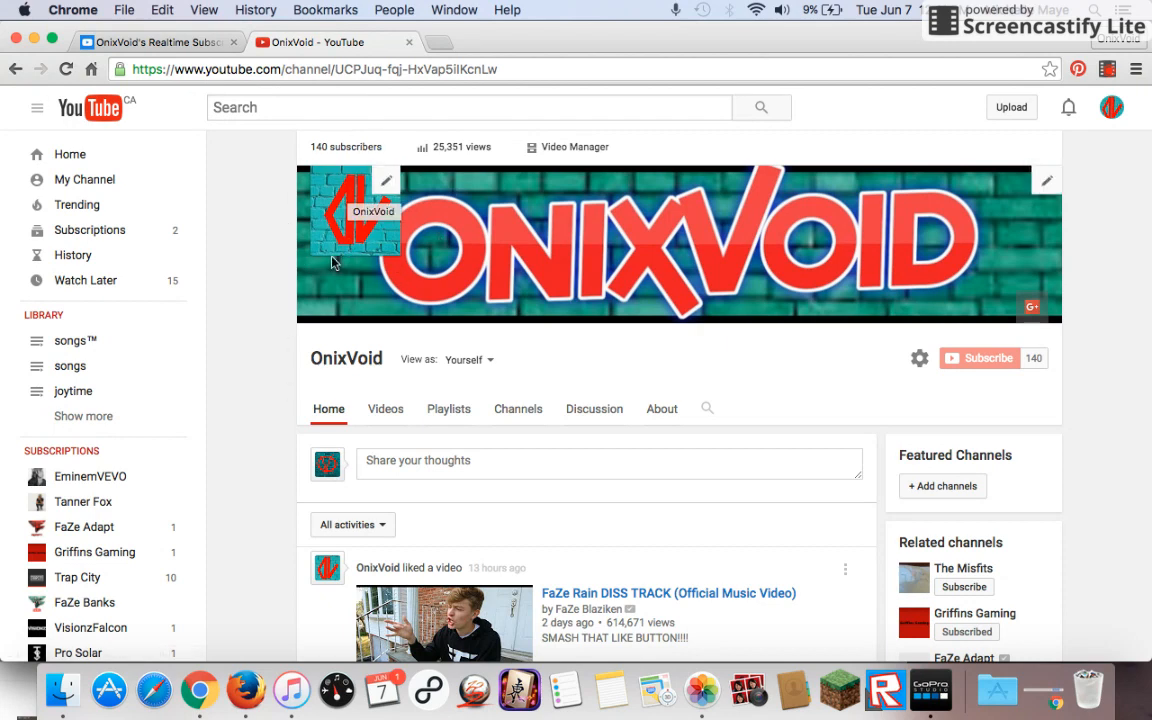
pyautogui.moveTo(248, 285)
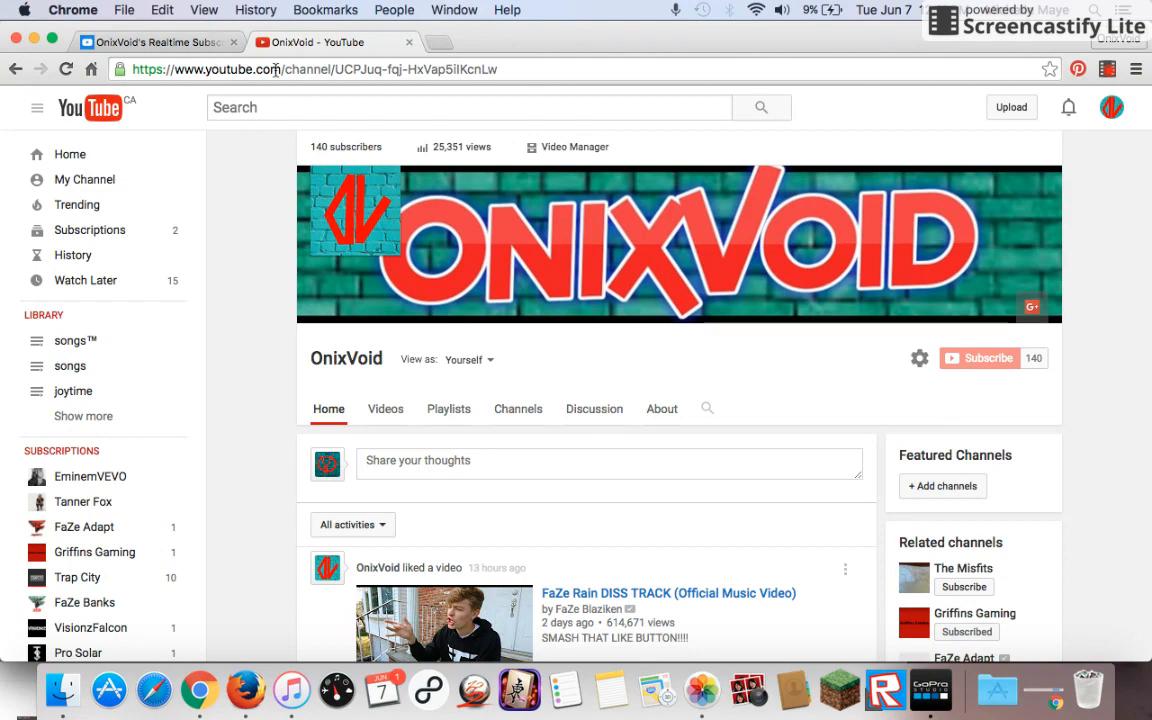
pyautogui.moveTo(265, 377)
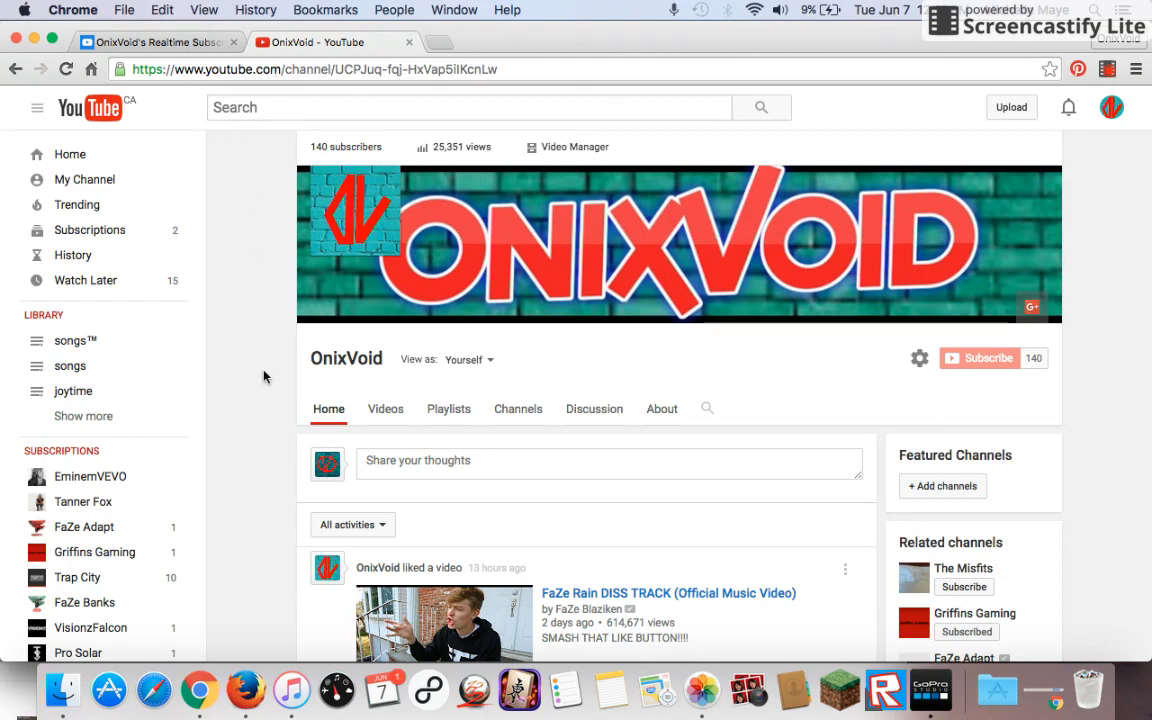
# Select the channel ID in the channel page's web address.
pyautogui.scroll(-3)
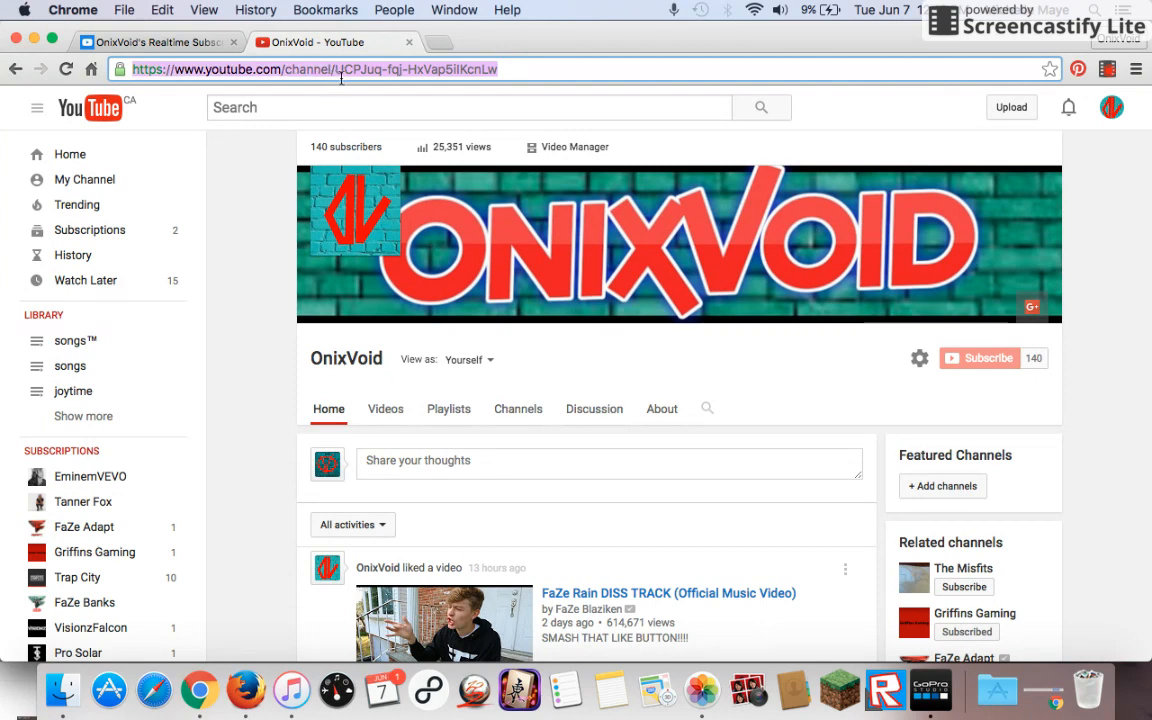
pyautogui.moveTo(565, 85)
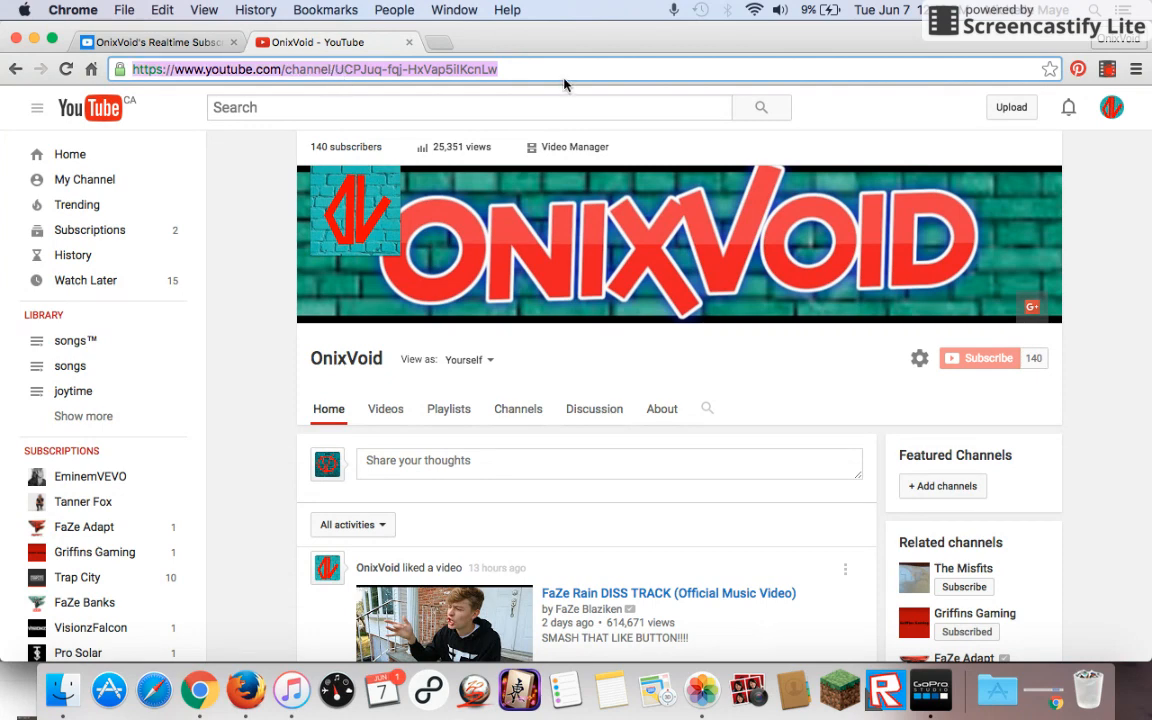
pyautogui.click(575, 69)
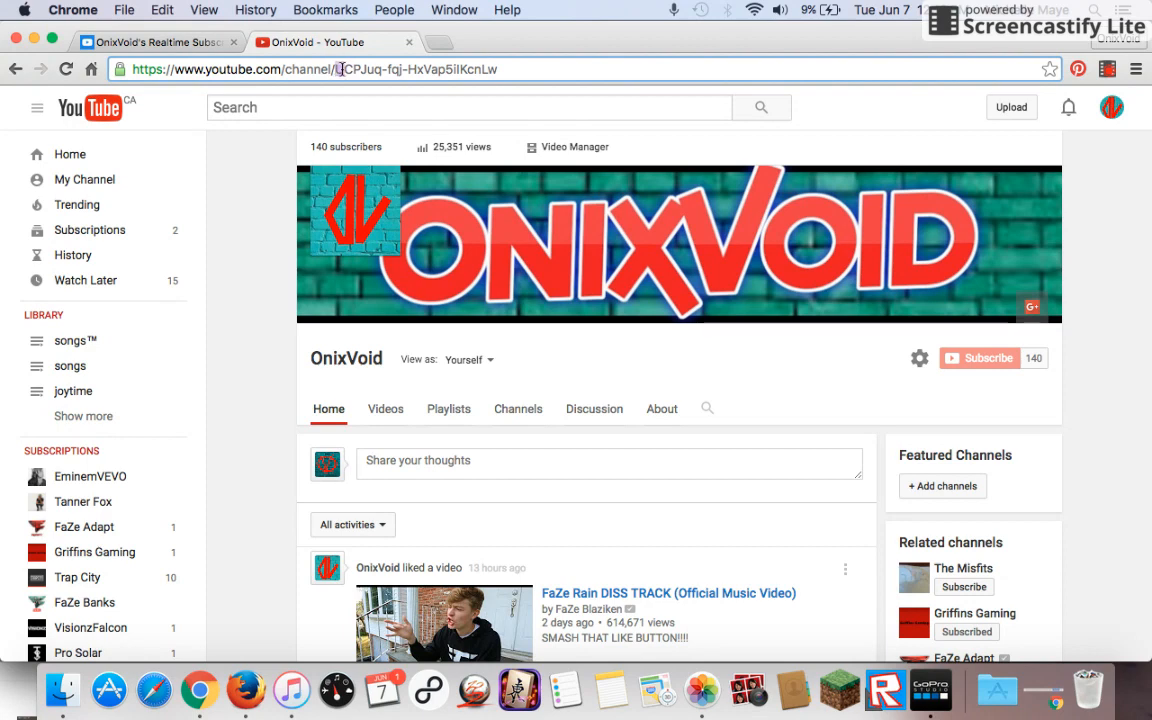
pyautogui.doubleClick(360, 69)
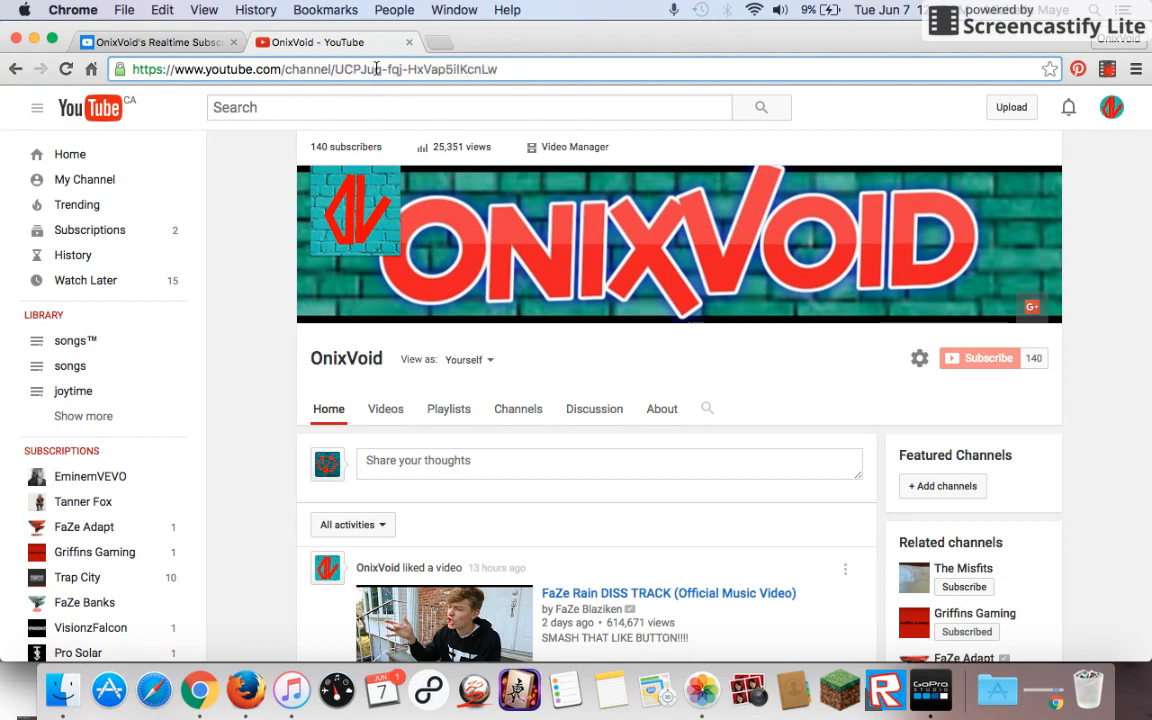
pyautogui.doubleClick(407, 69)
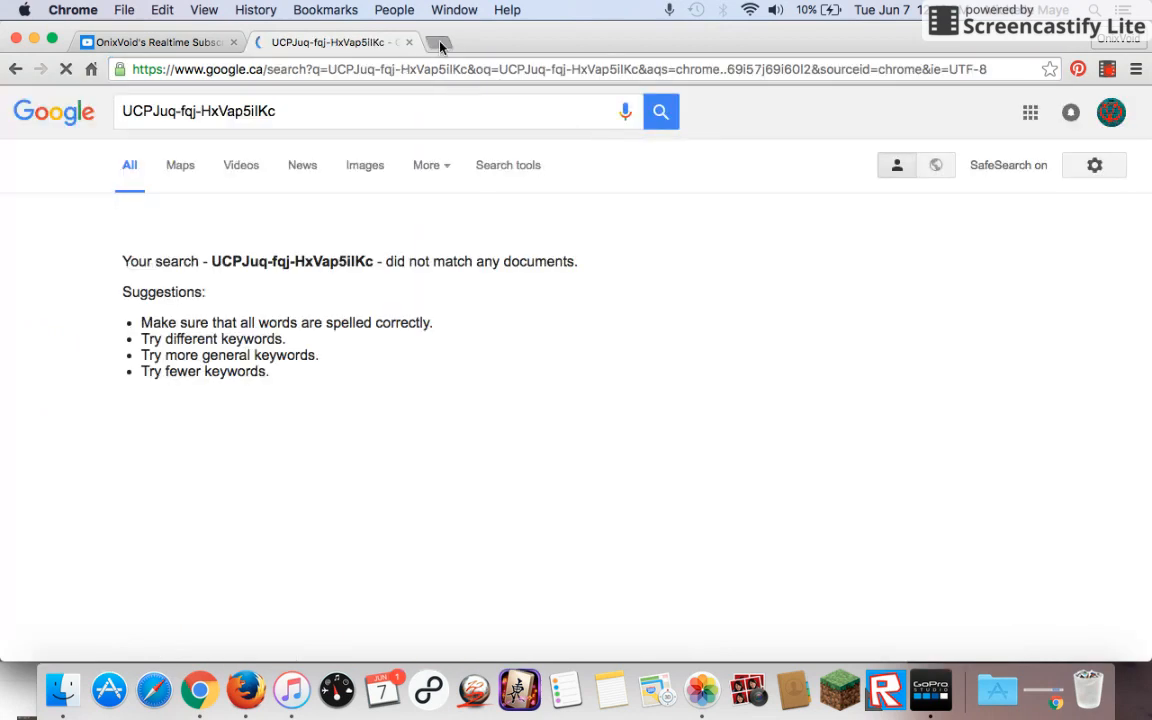
# Go back from the failed Google search and reopen your channel page.
pyautogui.click(438, 42)
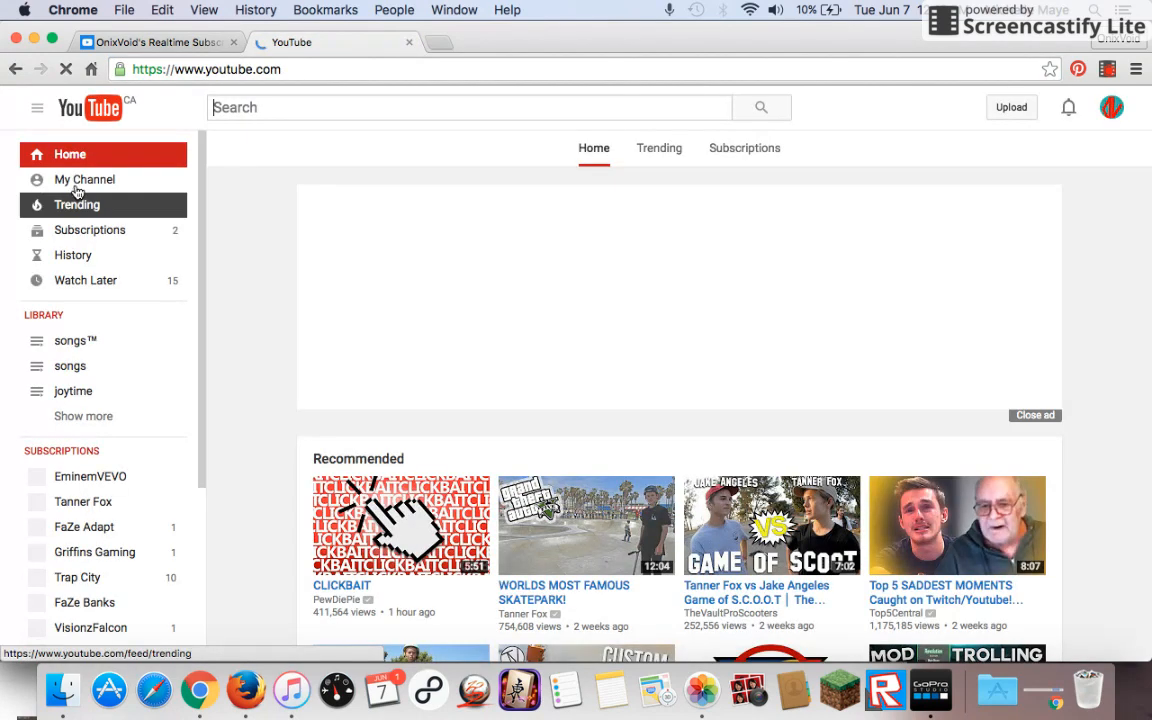
pyautogui.click(84, 179)
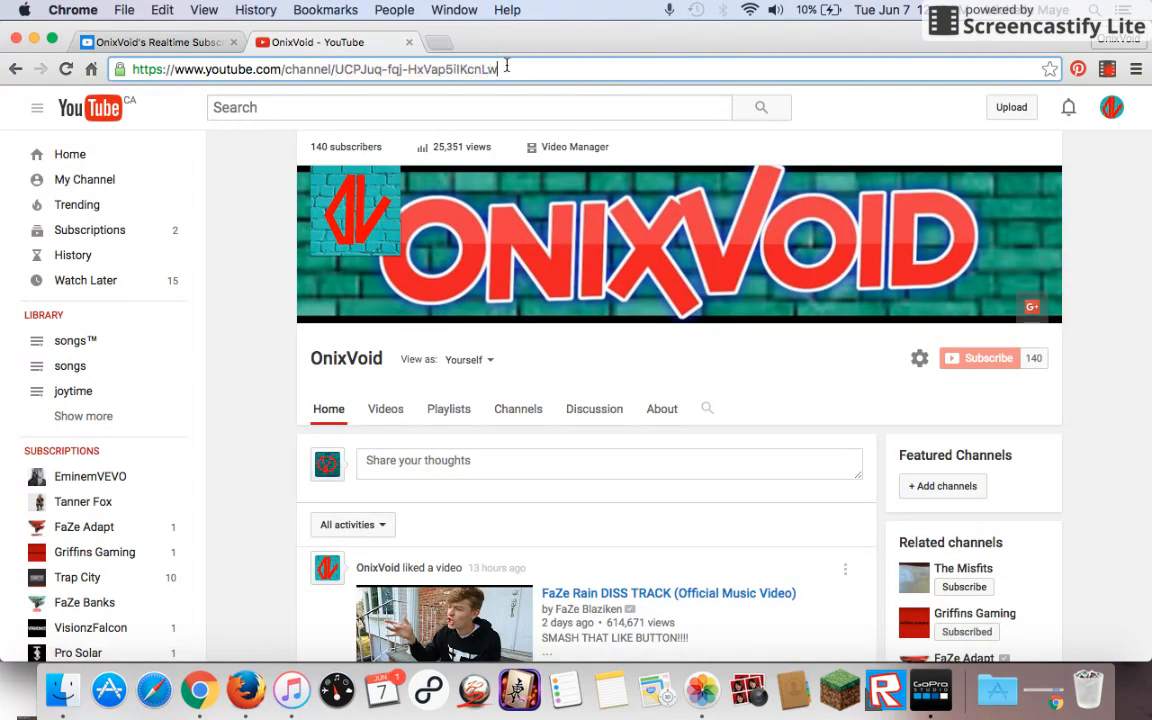
# Select the channel ID in the address bar and copy it.
pyautogui.doubleClick(385, 69)
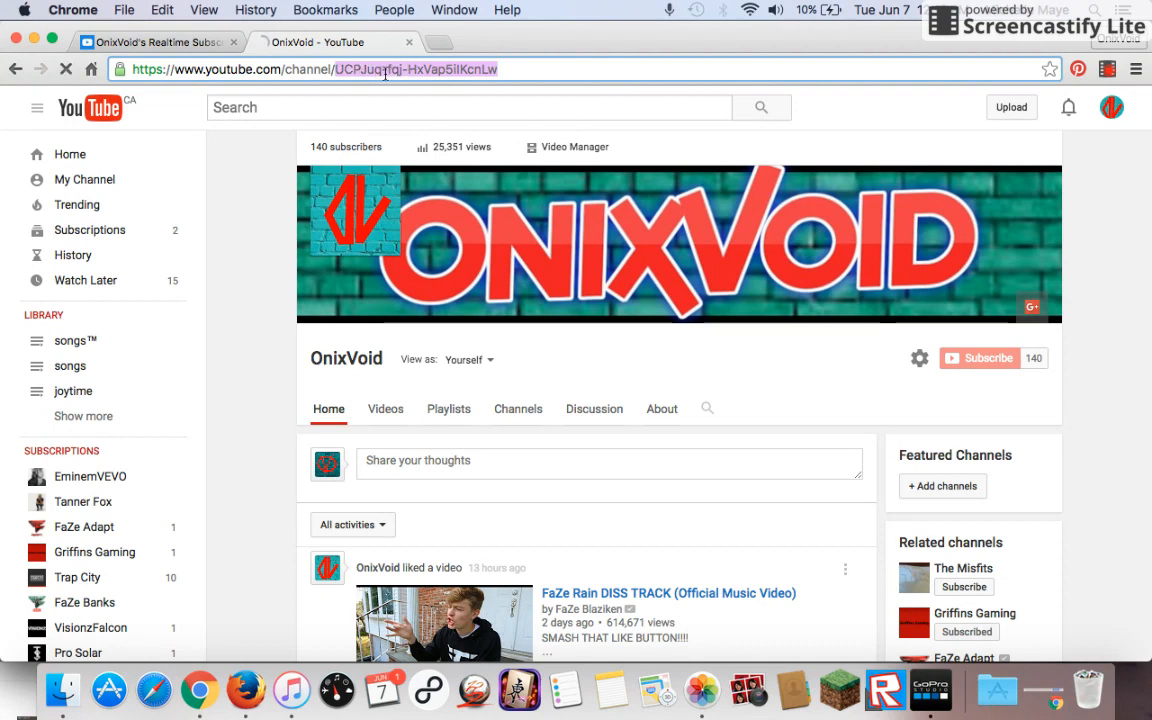
pyautogui.rightClick(385, 69)
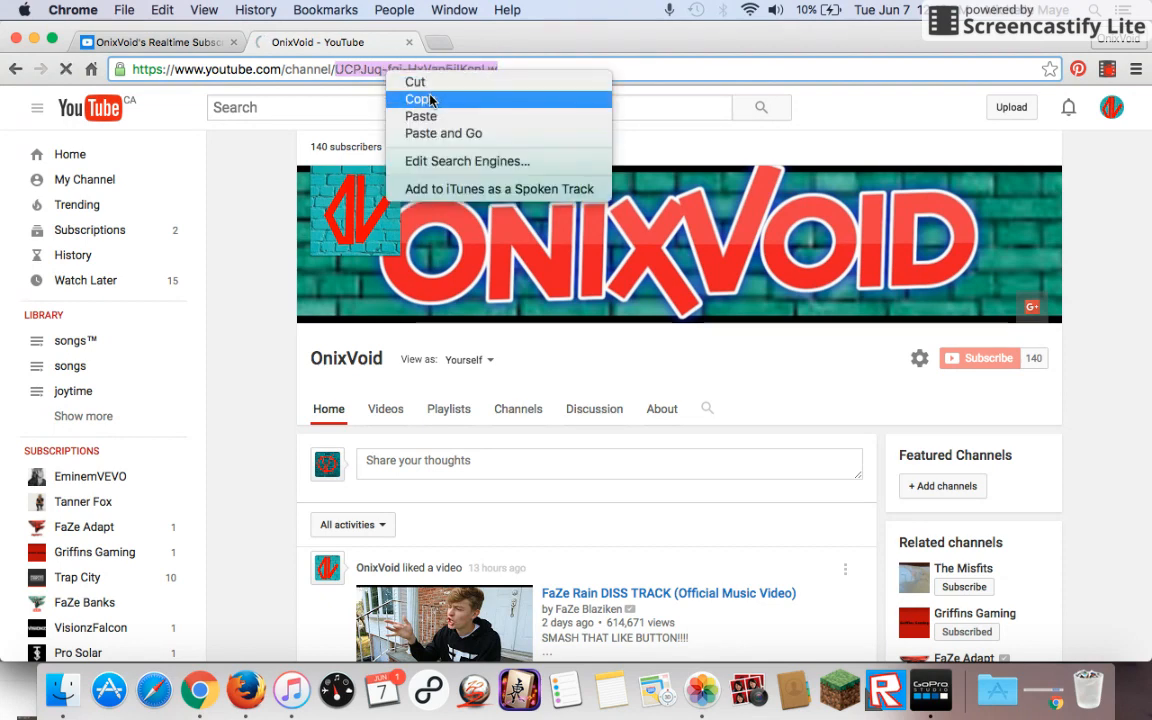
pyautogui.click(155, 42)
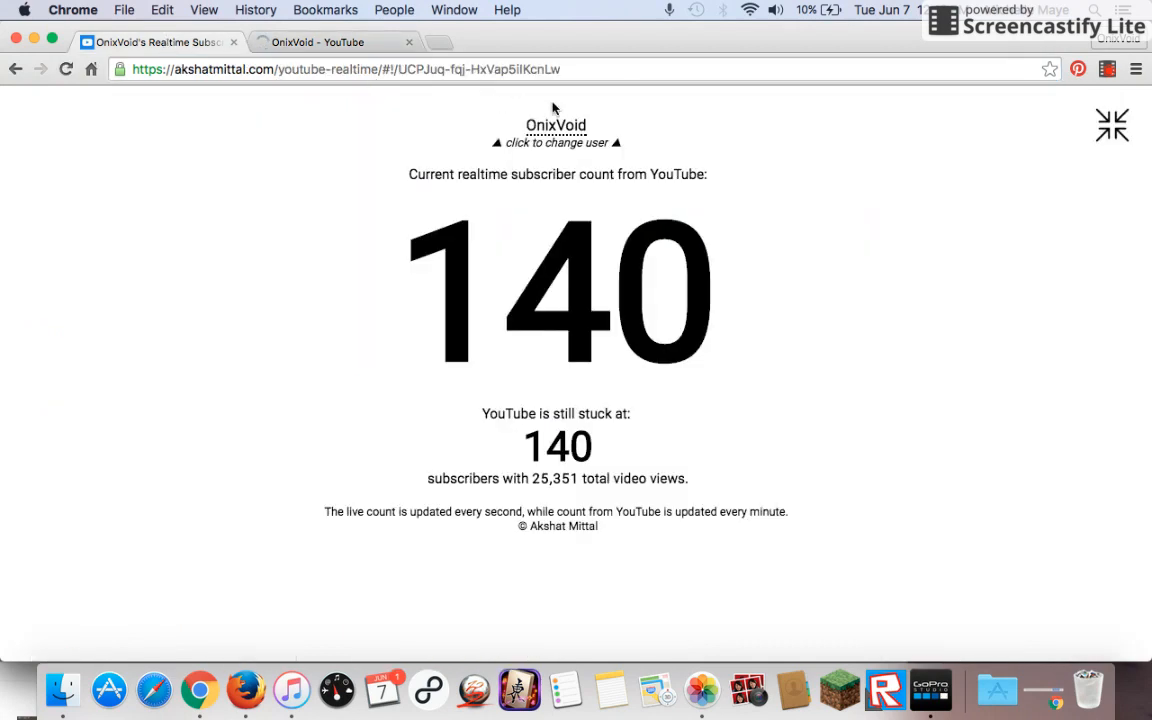
# Paste the copied channel ID into the change-user prompt, then confirm switching to FaZe Adapt.
pyautogui.click(555, 142)
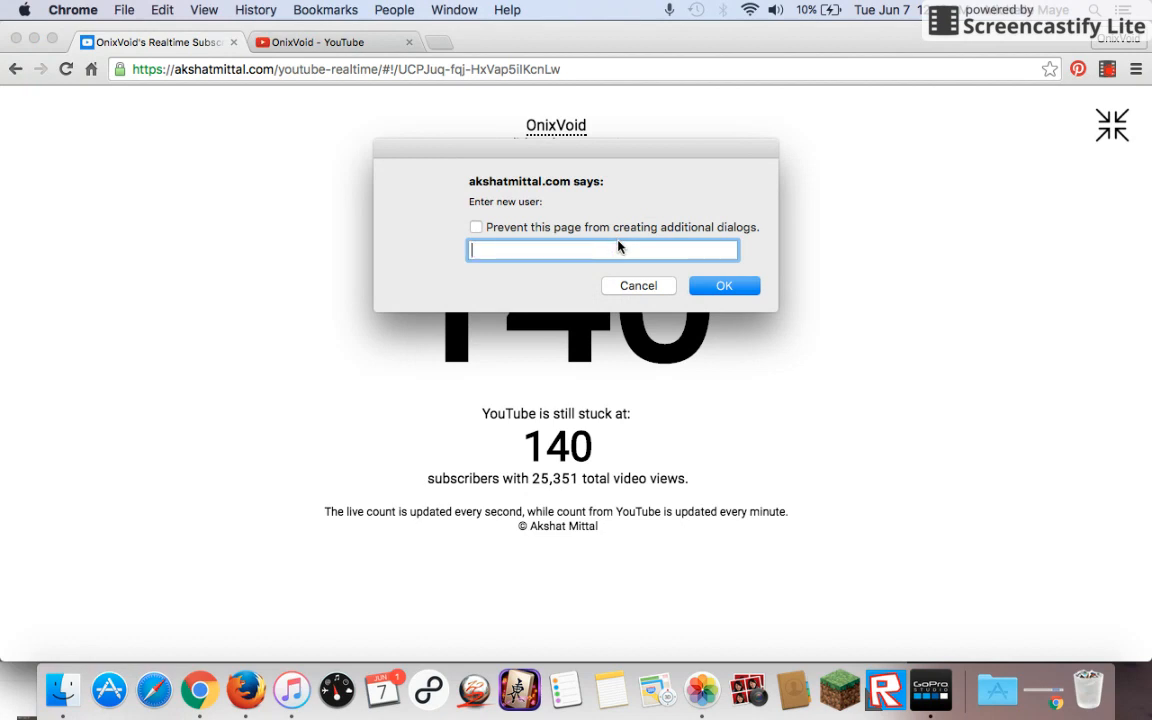
pyautogui.rightClick(603, 250)
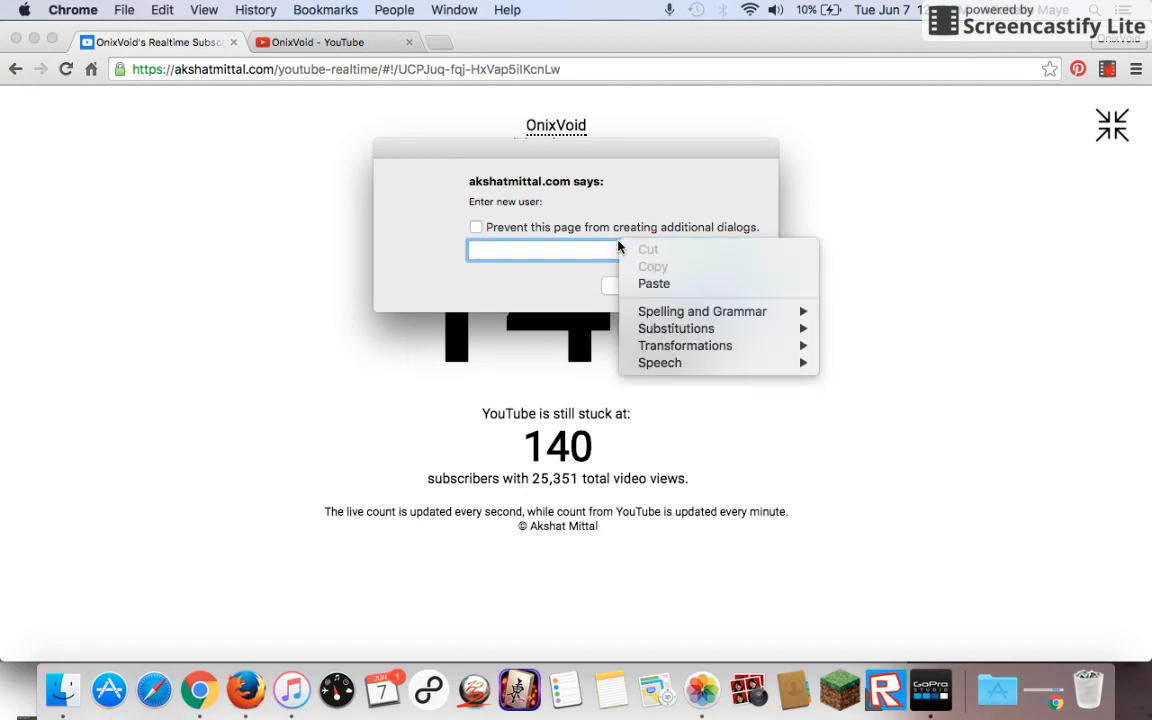
pyautogui.click(654, 283)
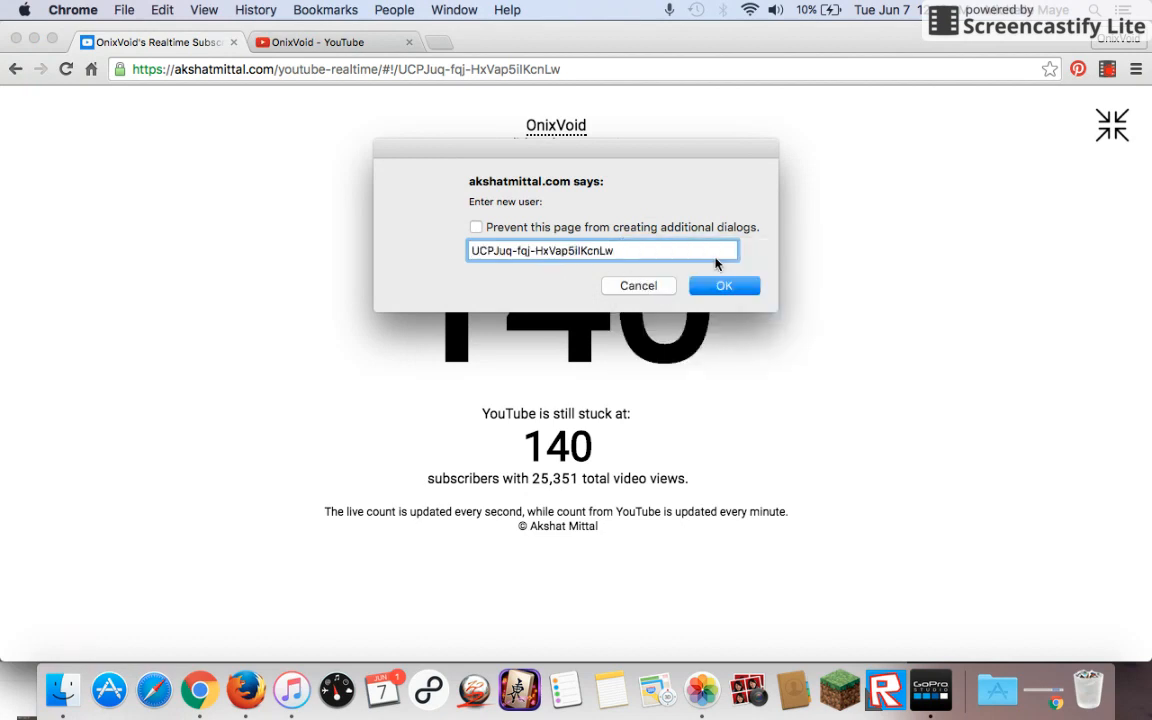
pyautogui.click(724, 285)
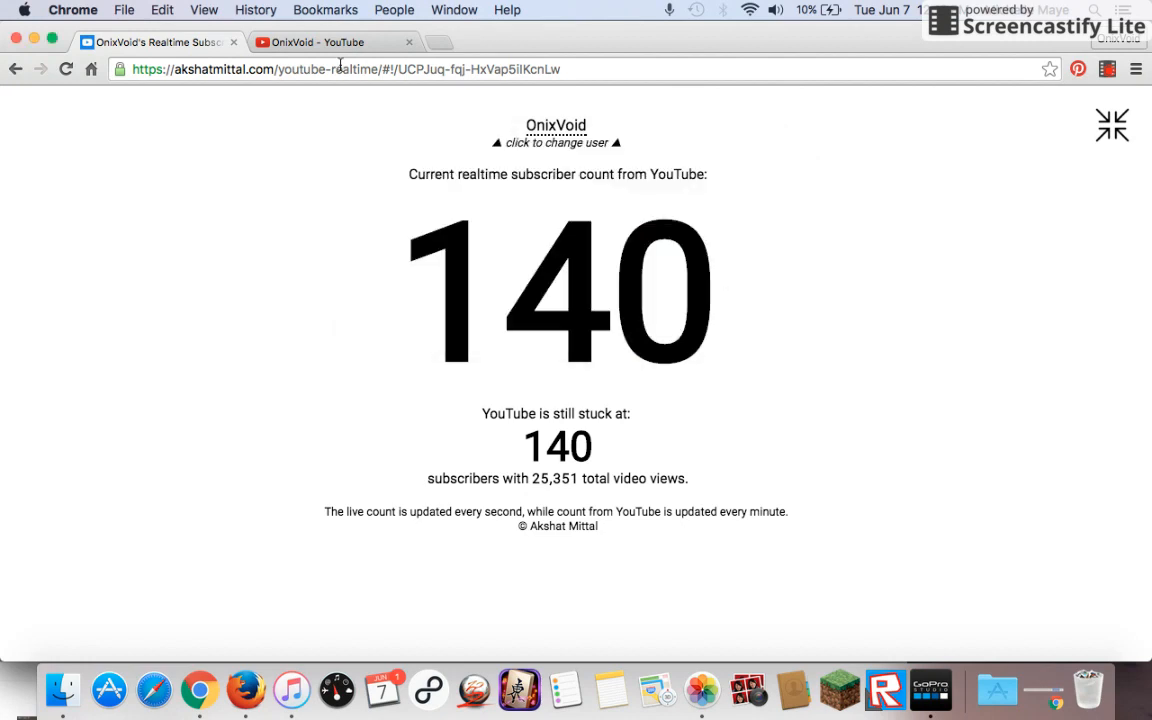
pyautogui.moveTo(763, 407)
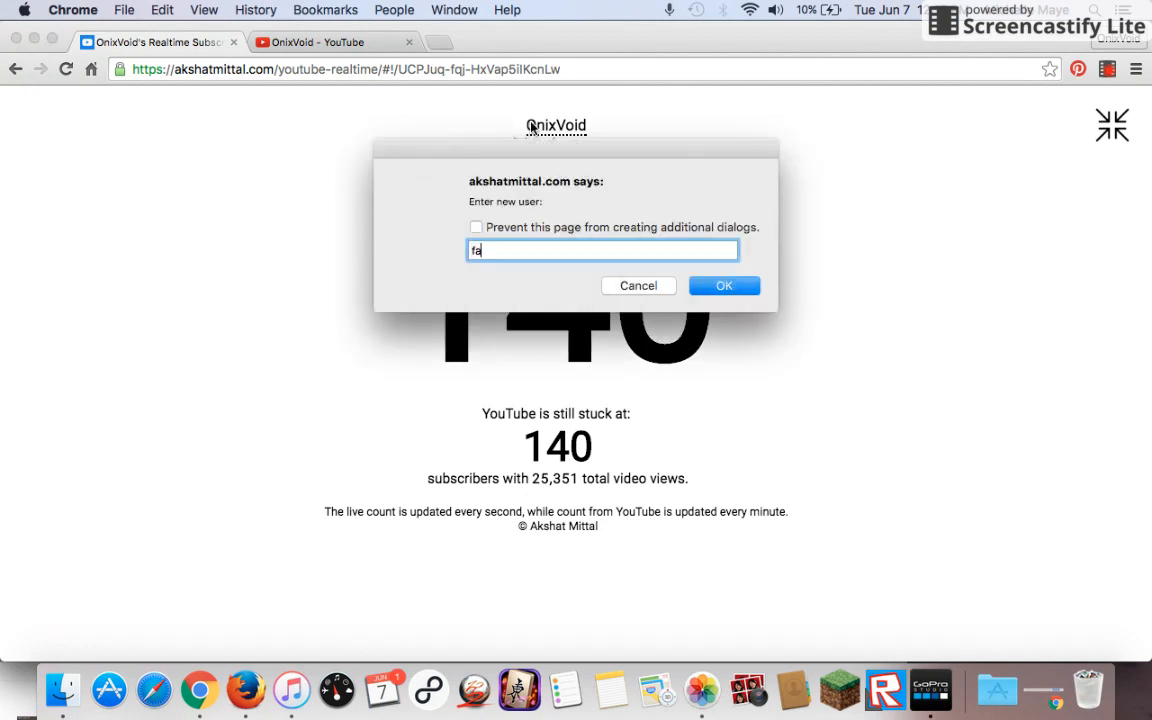
pyautogui.click(724, 285)
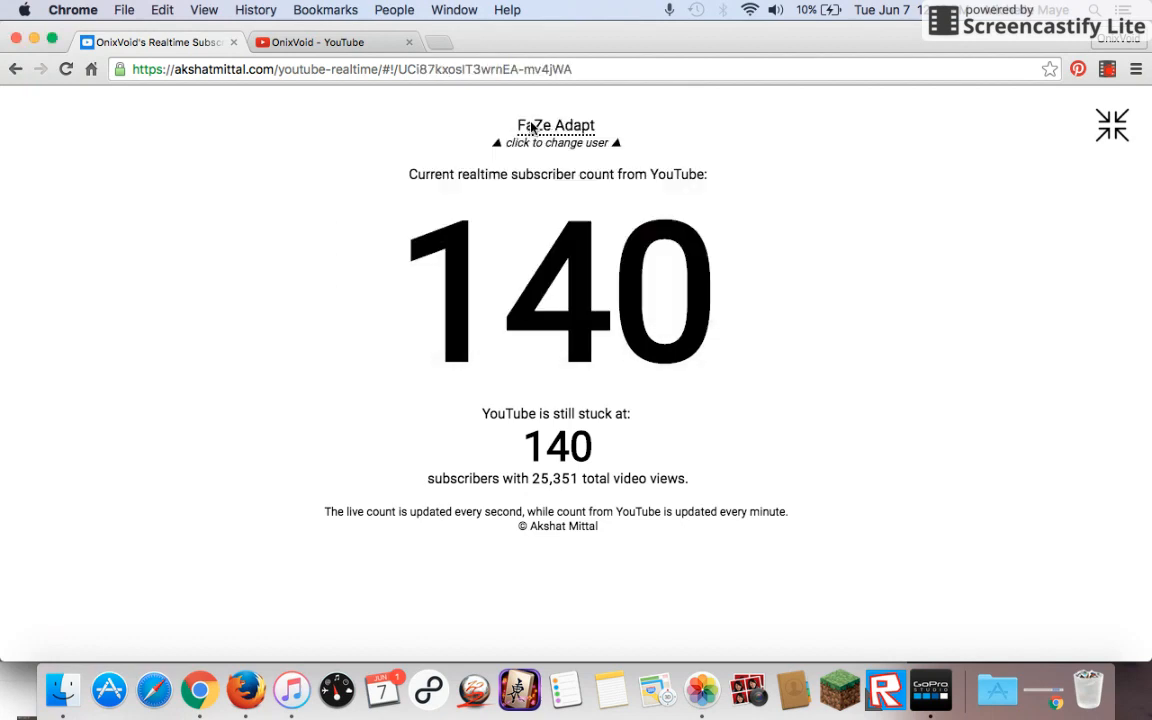
pyautogui.click(557, 142)
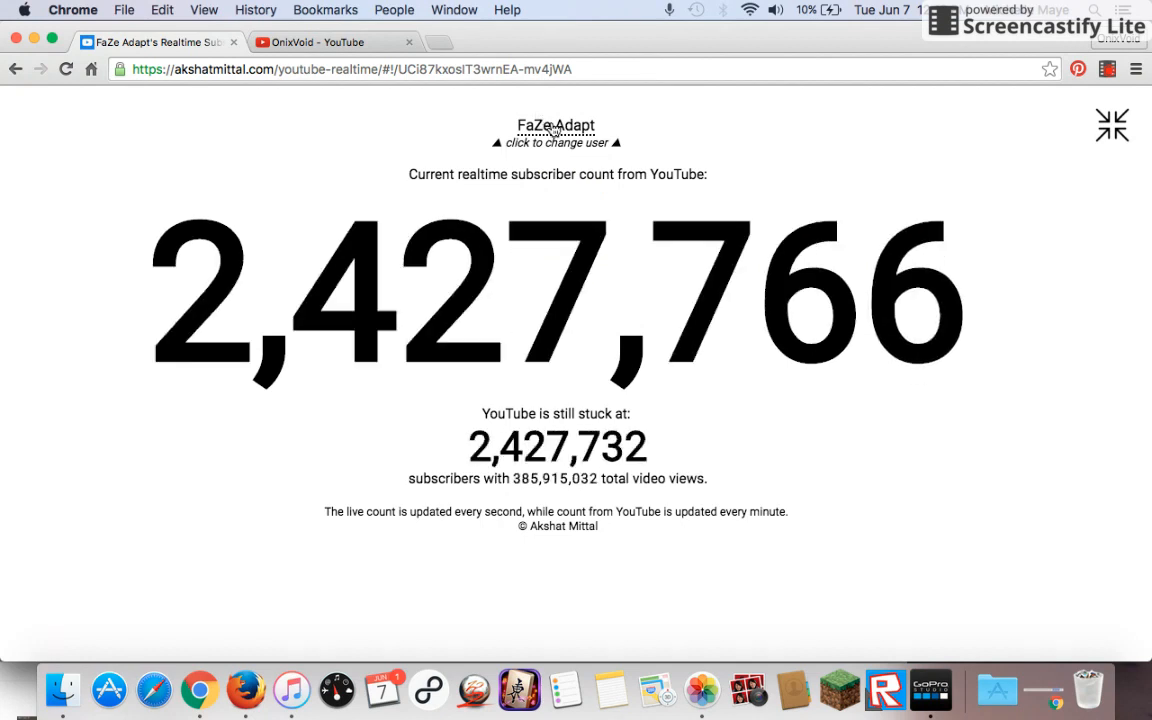
pyautogui.click(555, 142)
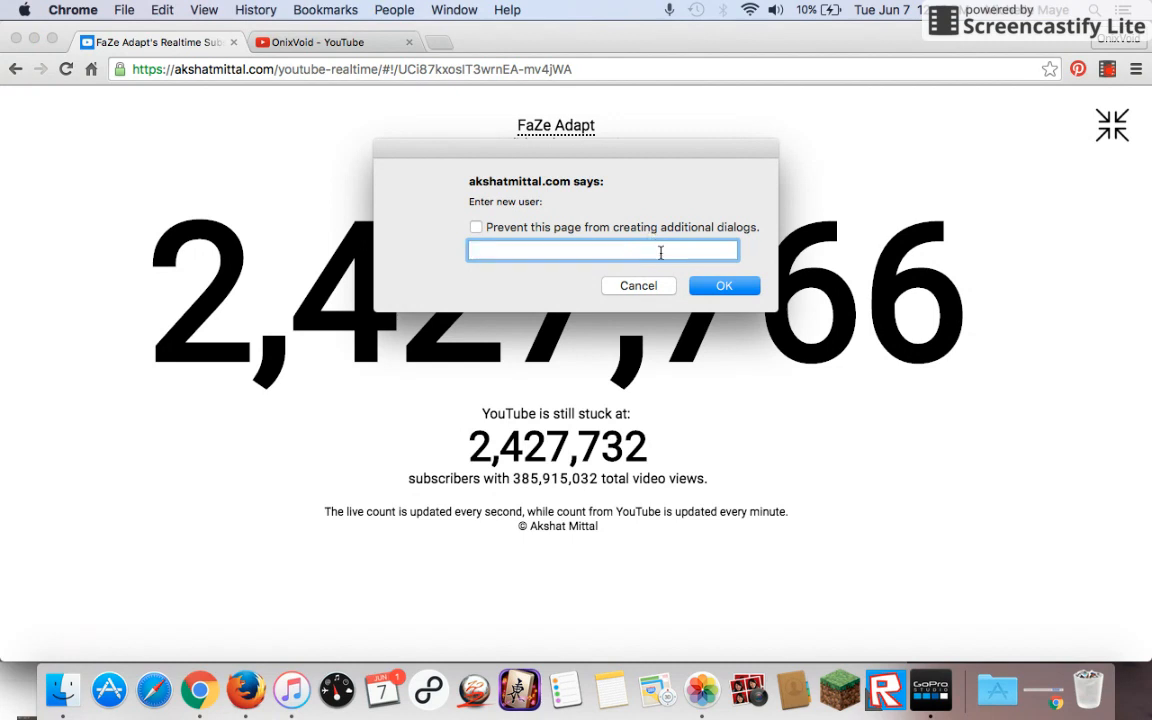
pyautogui.write('UCPJuq-fqj-HxVap5ilKcnLw')
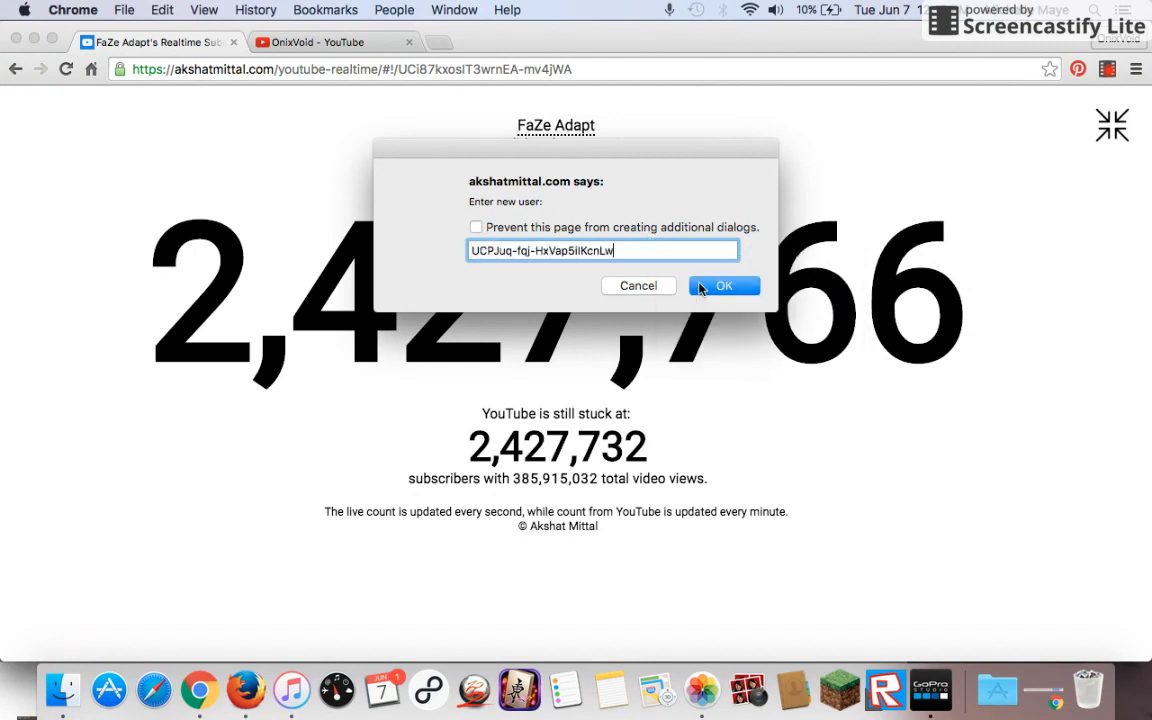
pyautogui.click(724, 285)
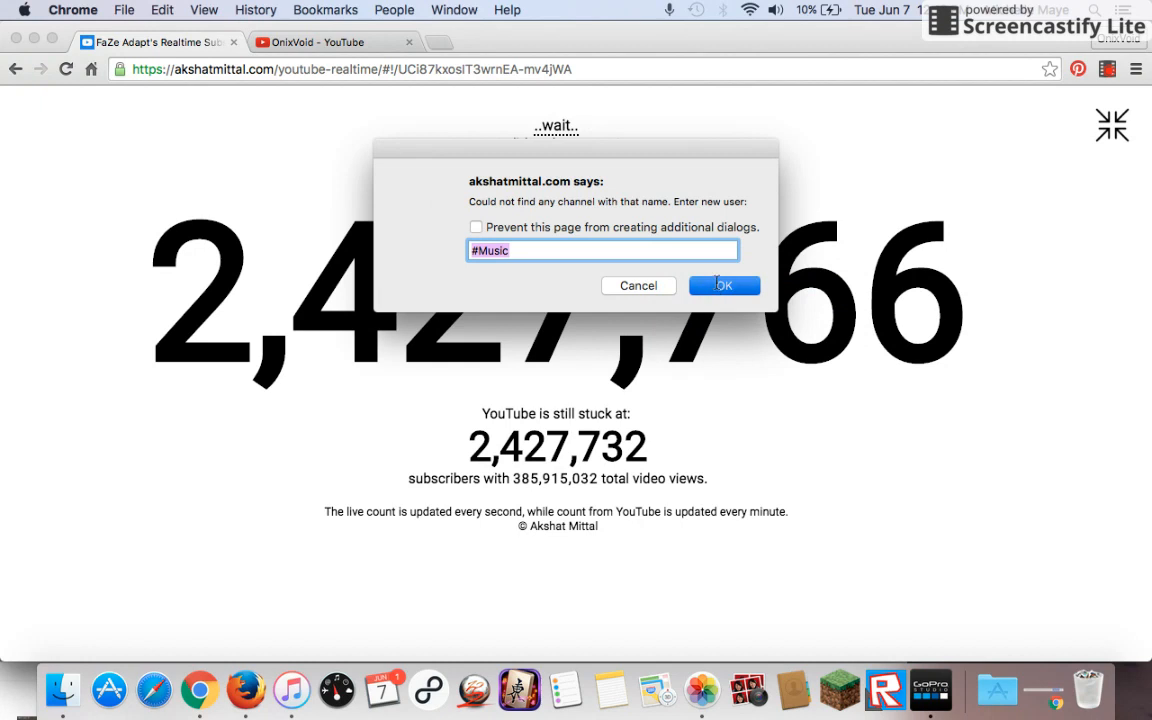
pyautogui.click(724, 285)
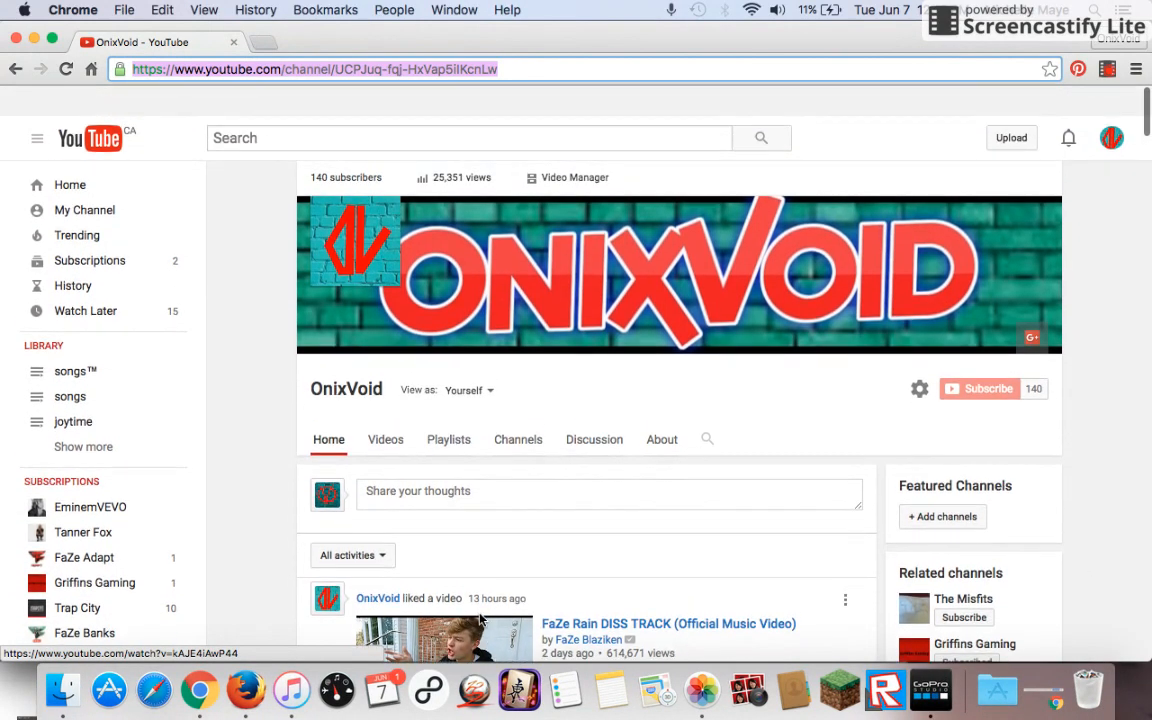
# Bring up Screencastify's Recording panel with Pause and Stop from the toolbar icon.
pyautogui.click(1112, 137)
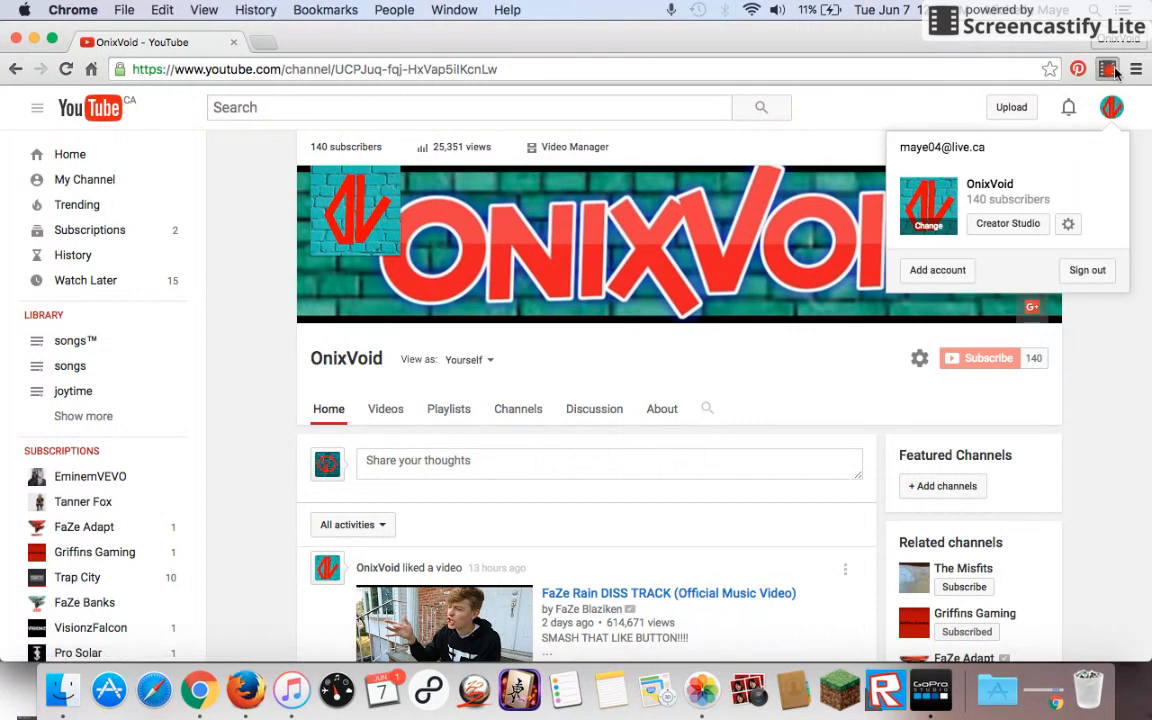
pyautogui.click(1108, 69)
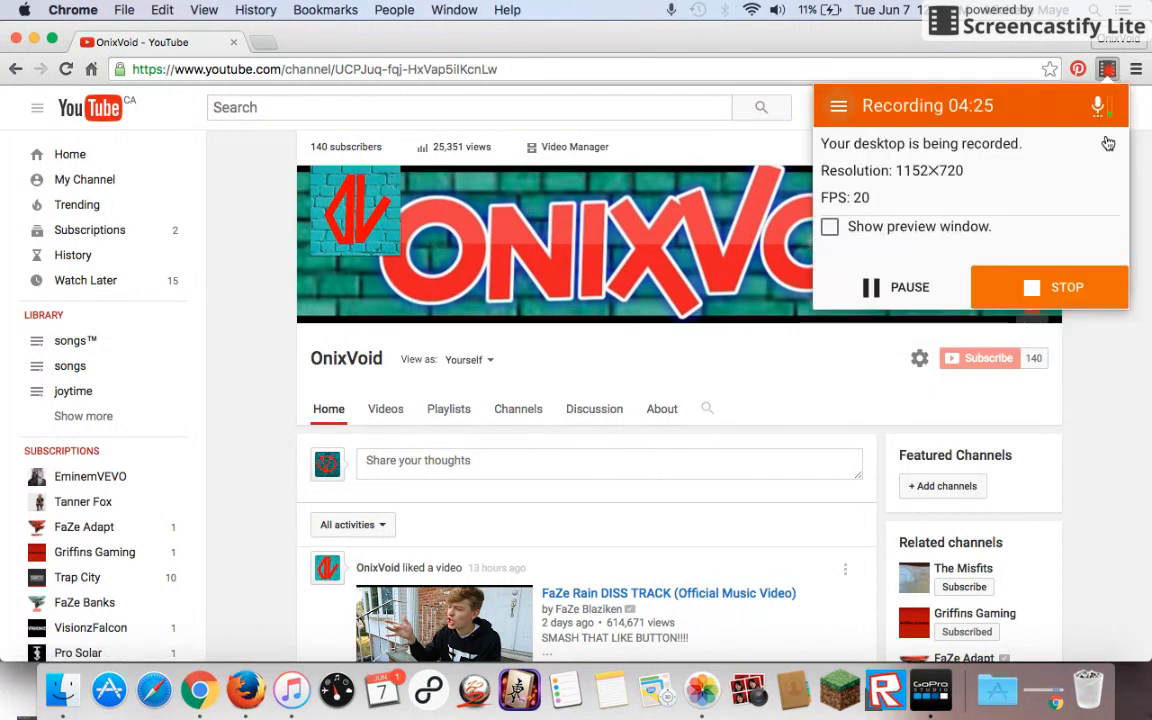